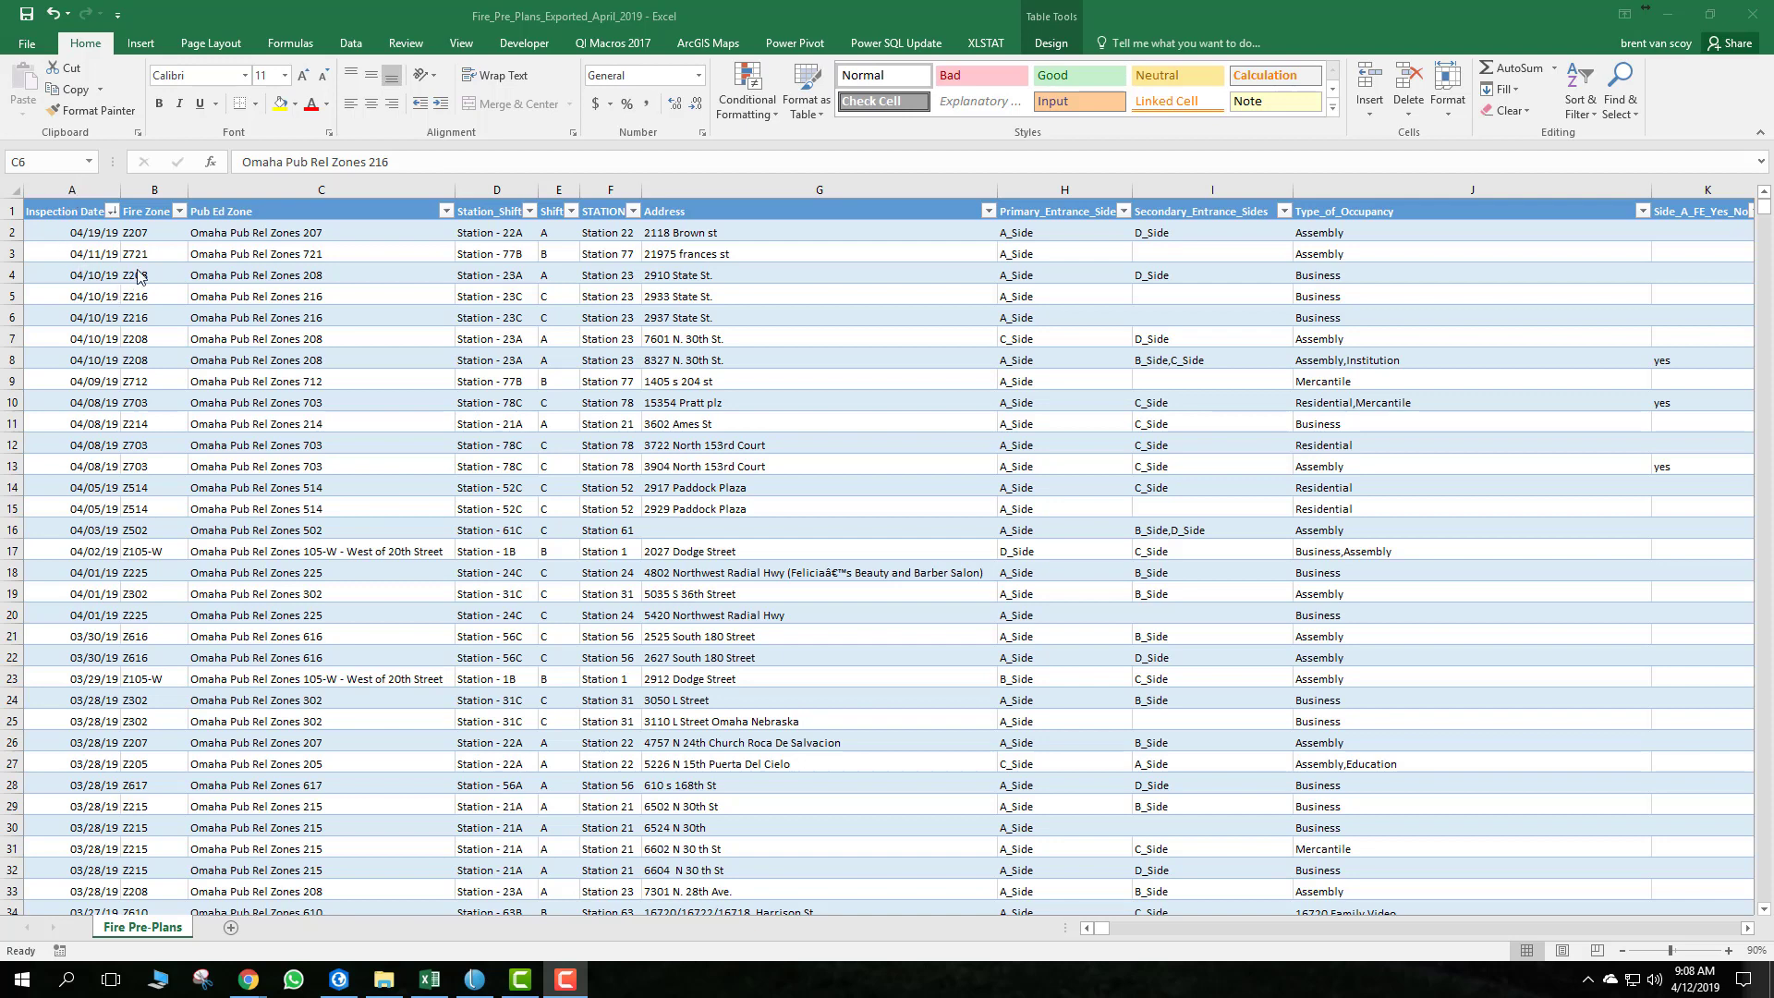
{"action": "mouse_move", "coordinate": [188, 316]}
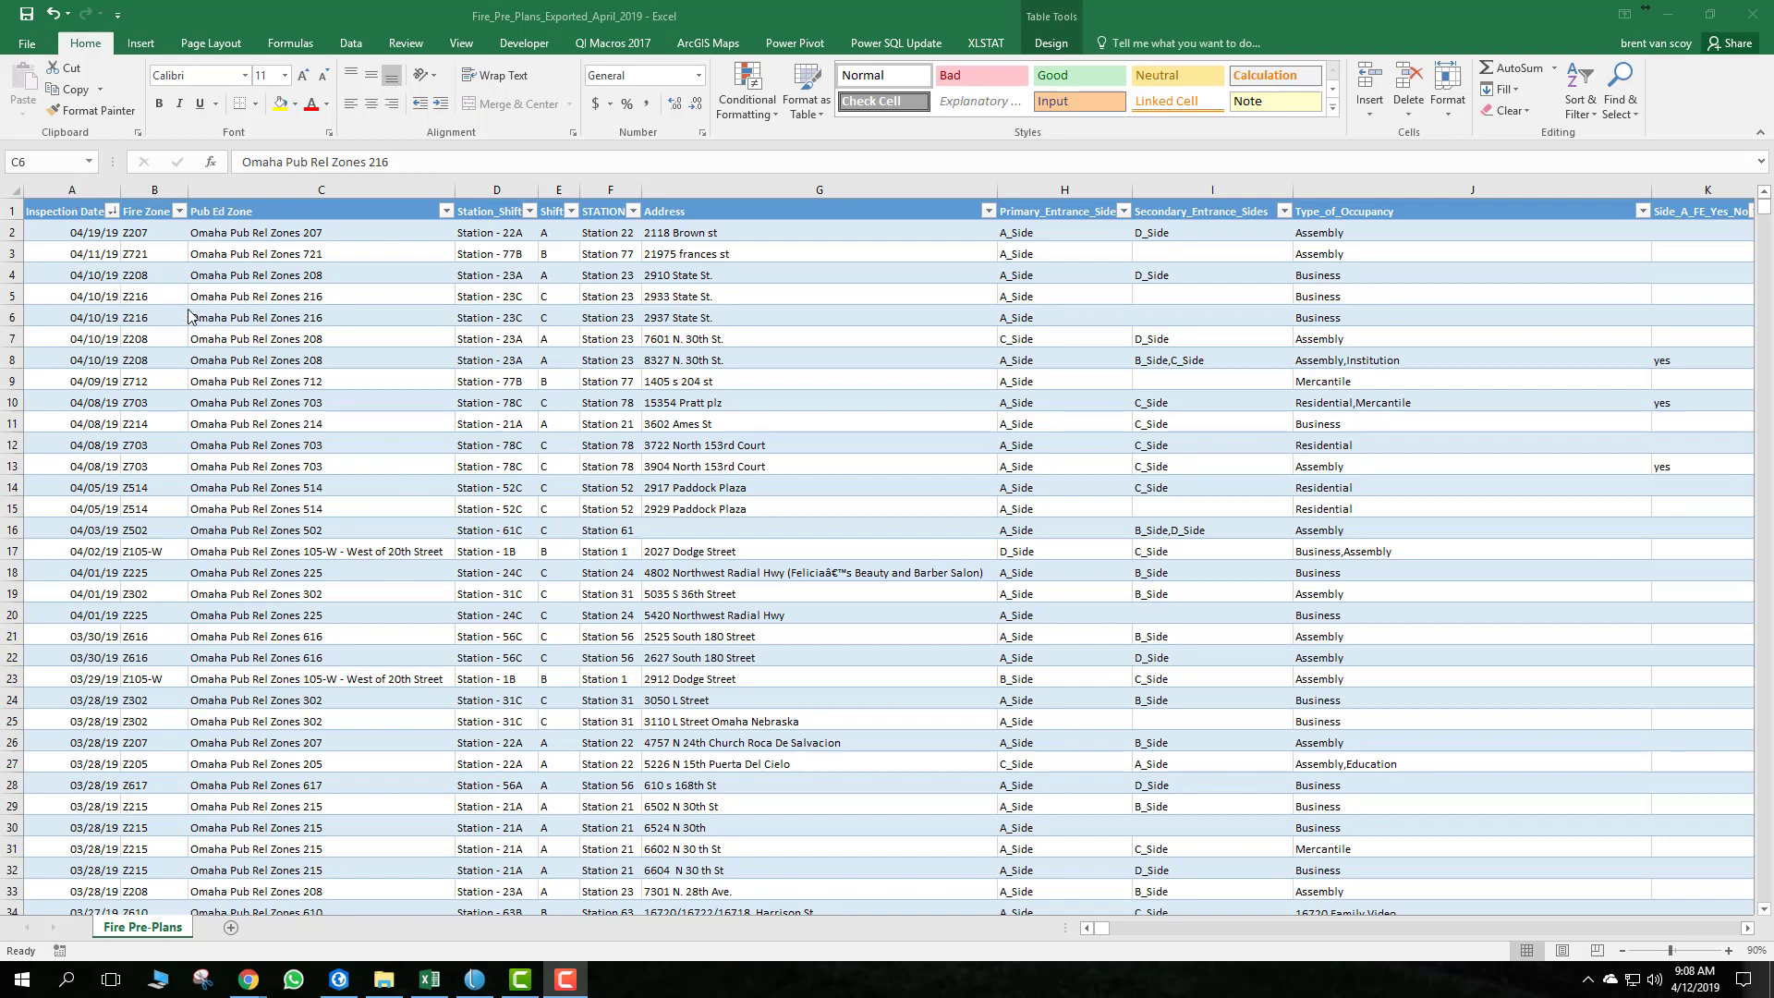
{"action": "mouse_move", "coordinate": [433, 205]}
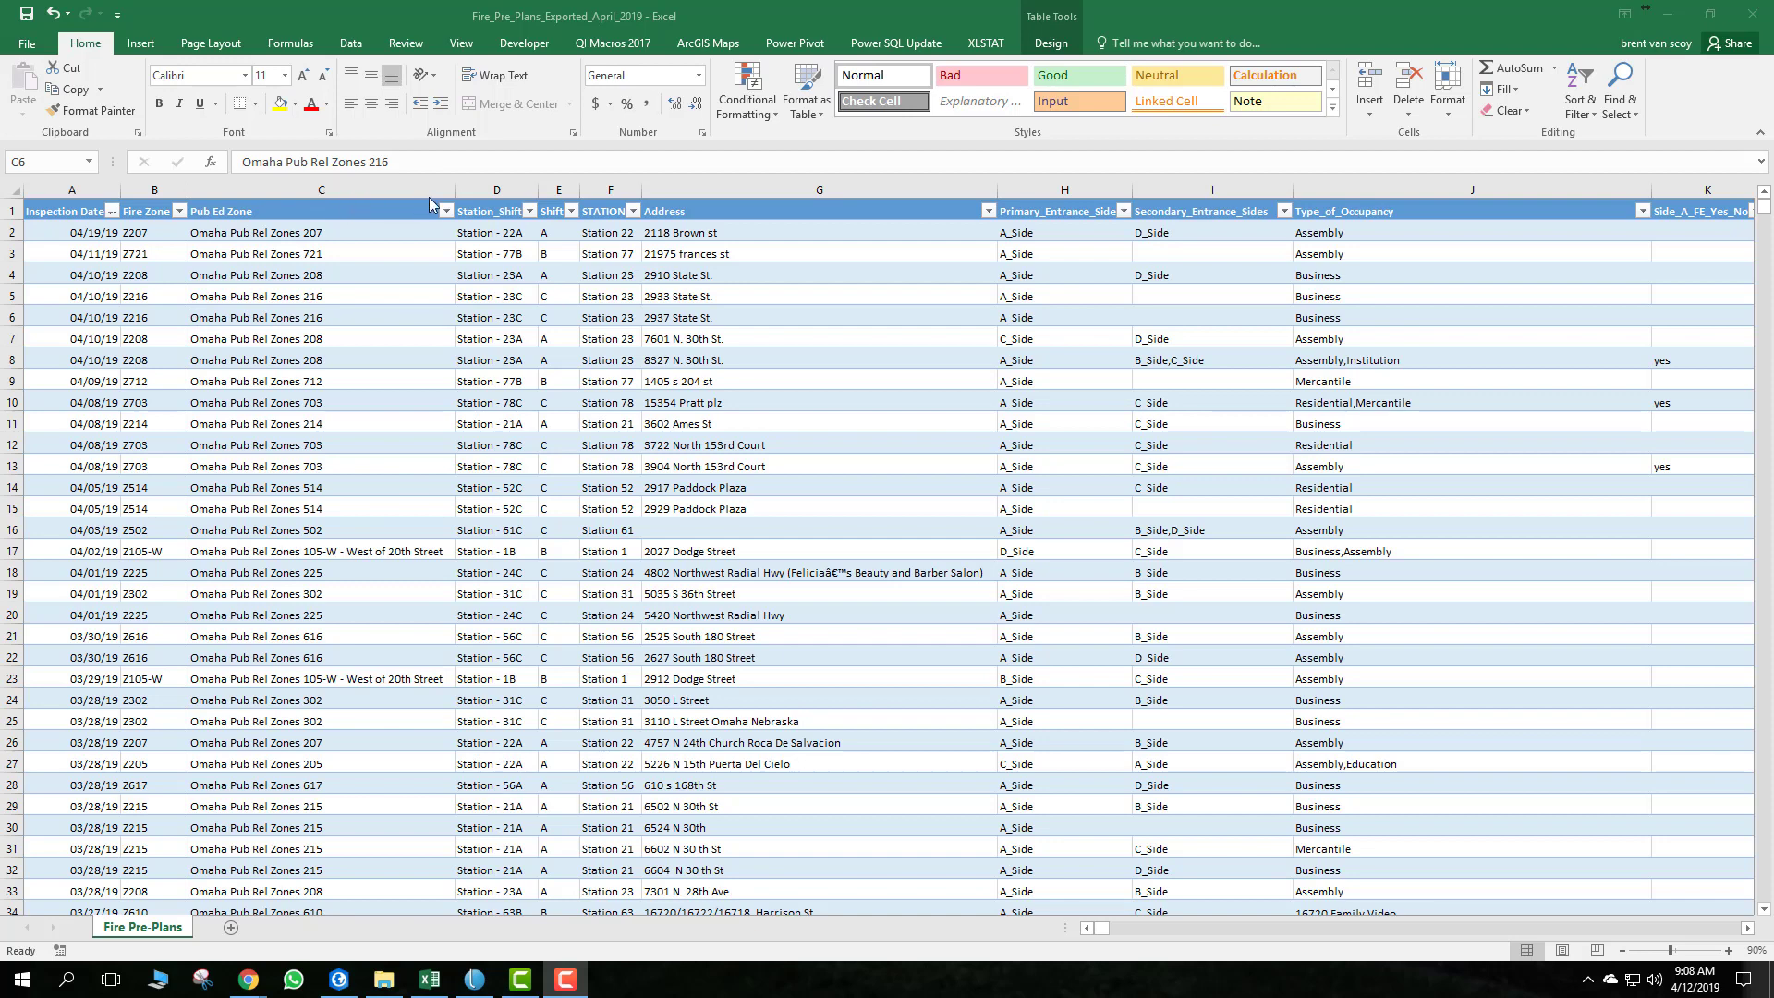
{"action": "mouse_move", "coordinate": [496, 315]}
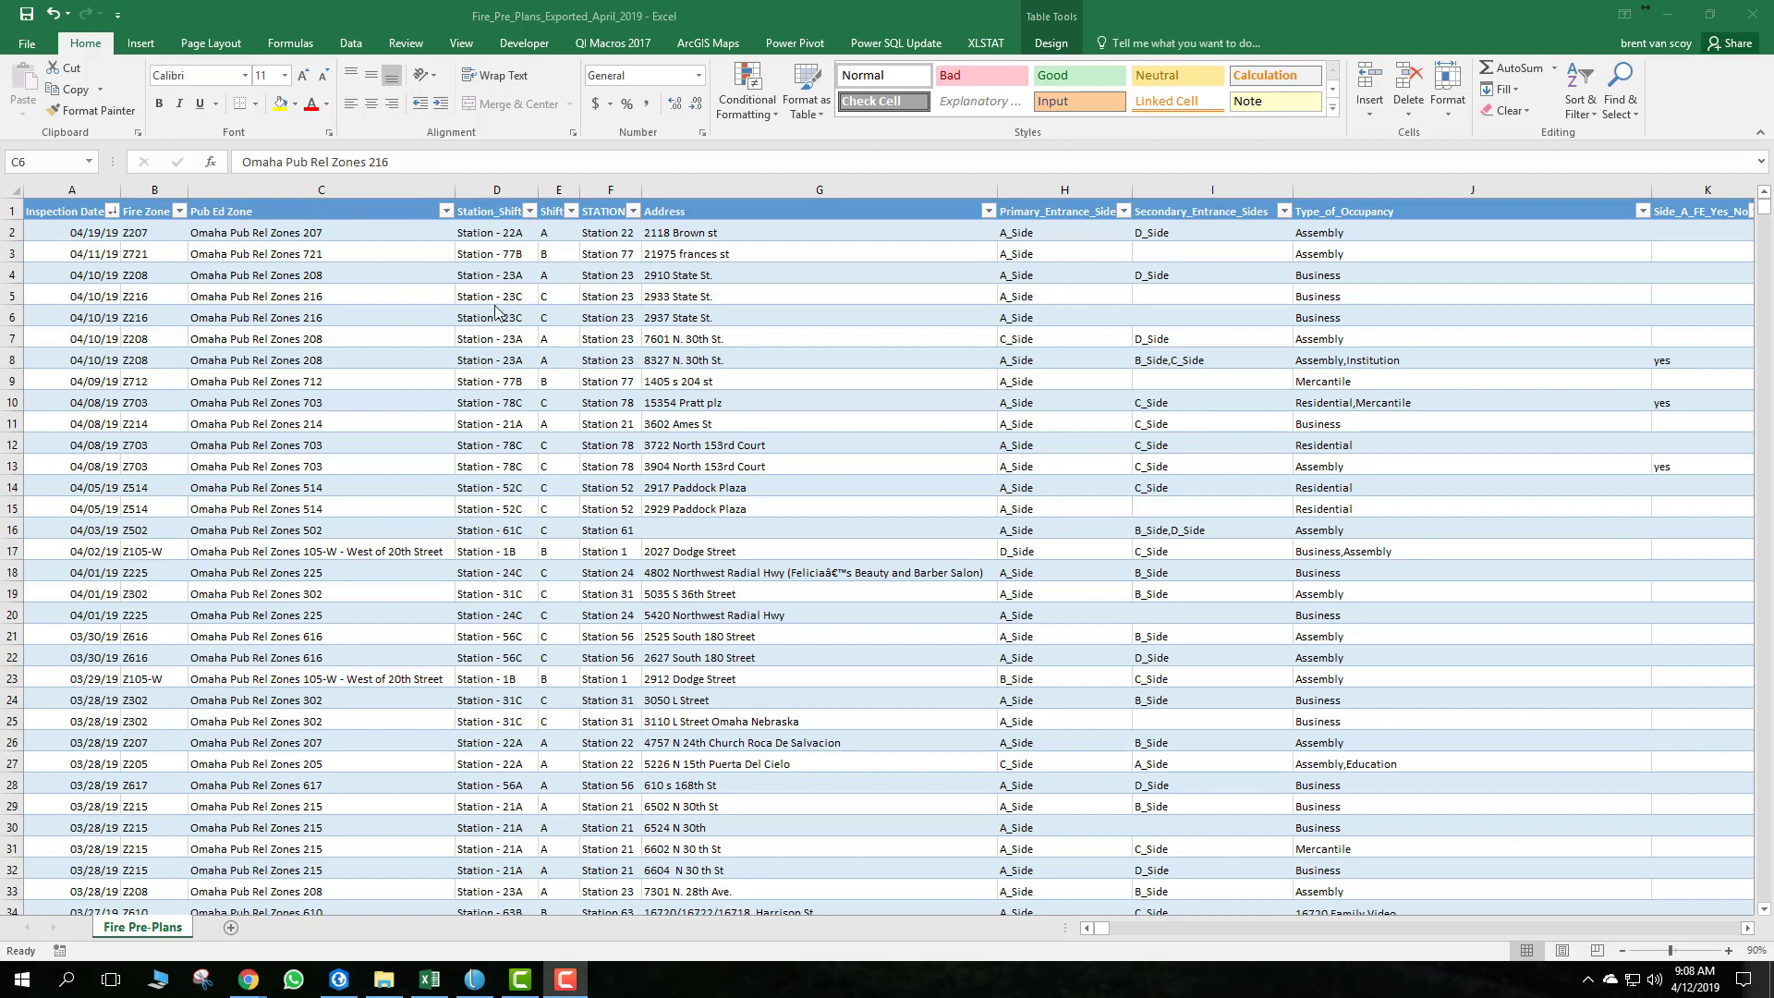
Filter the Station_Shift column to show only Station - 21B records
{"action": "left_click", "coordinate": [320, 316]}
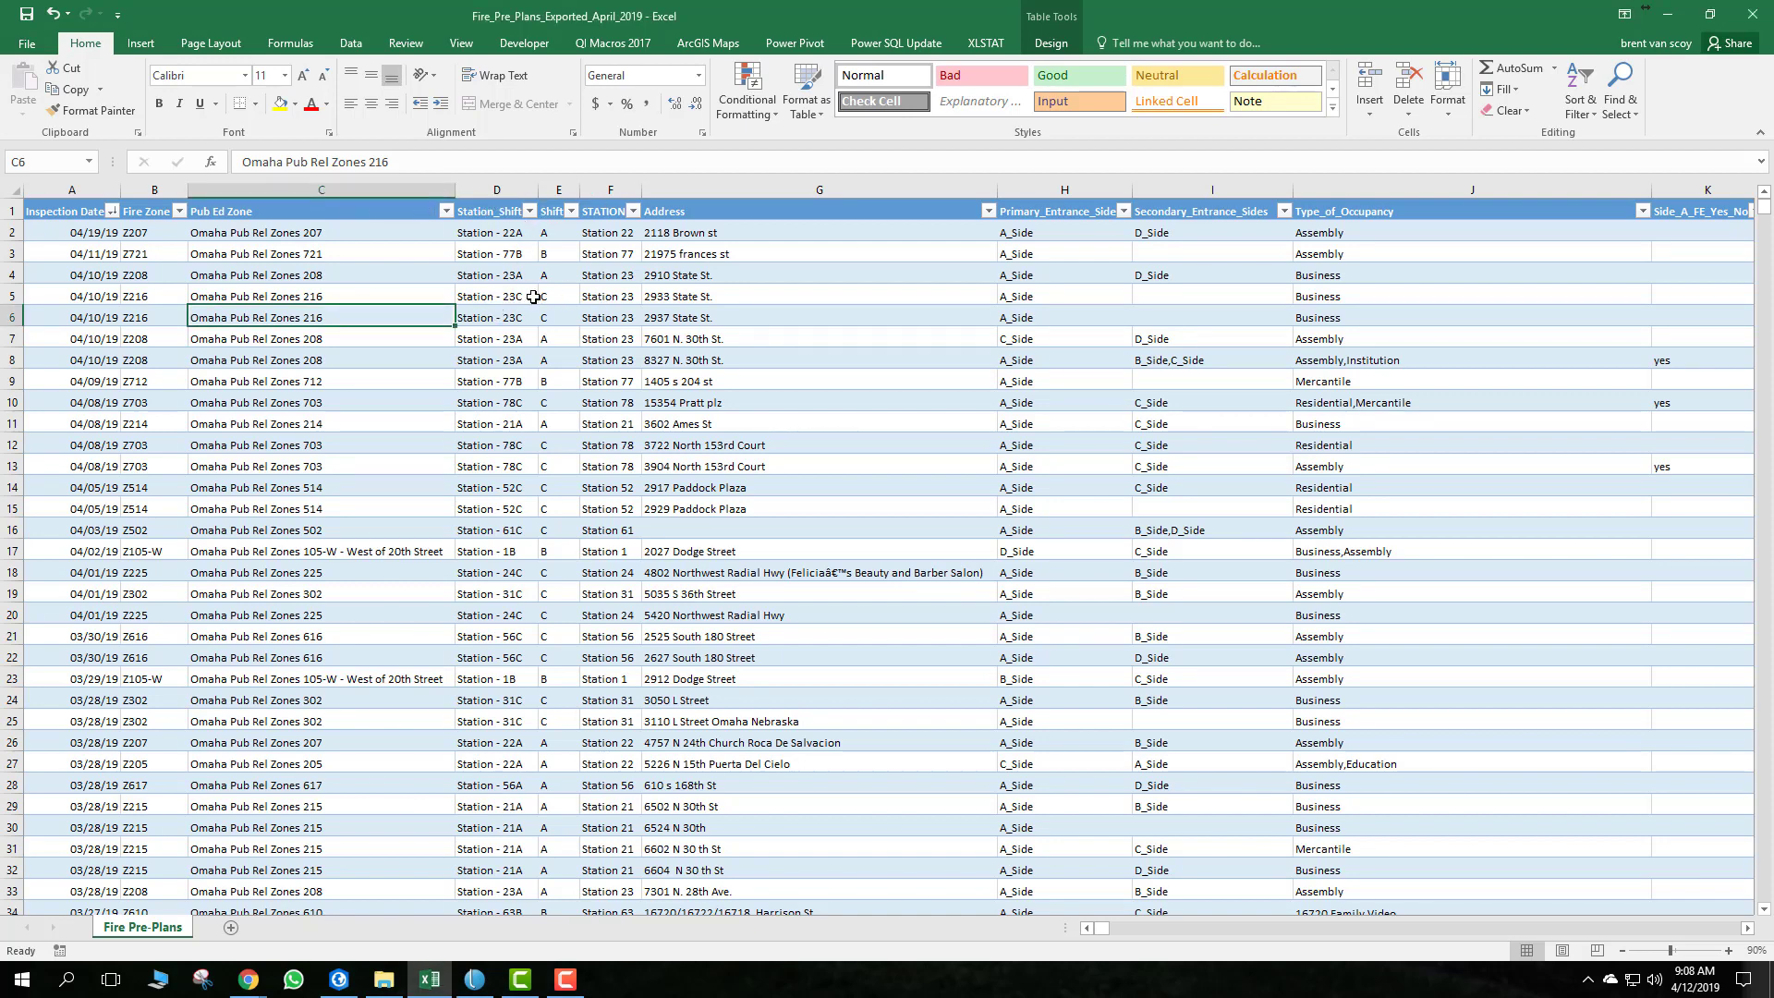
{"action": "left_click", "coordinate": [819, 296]}
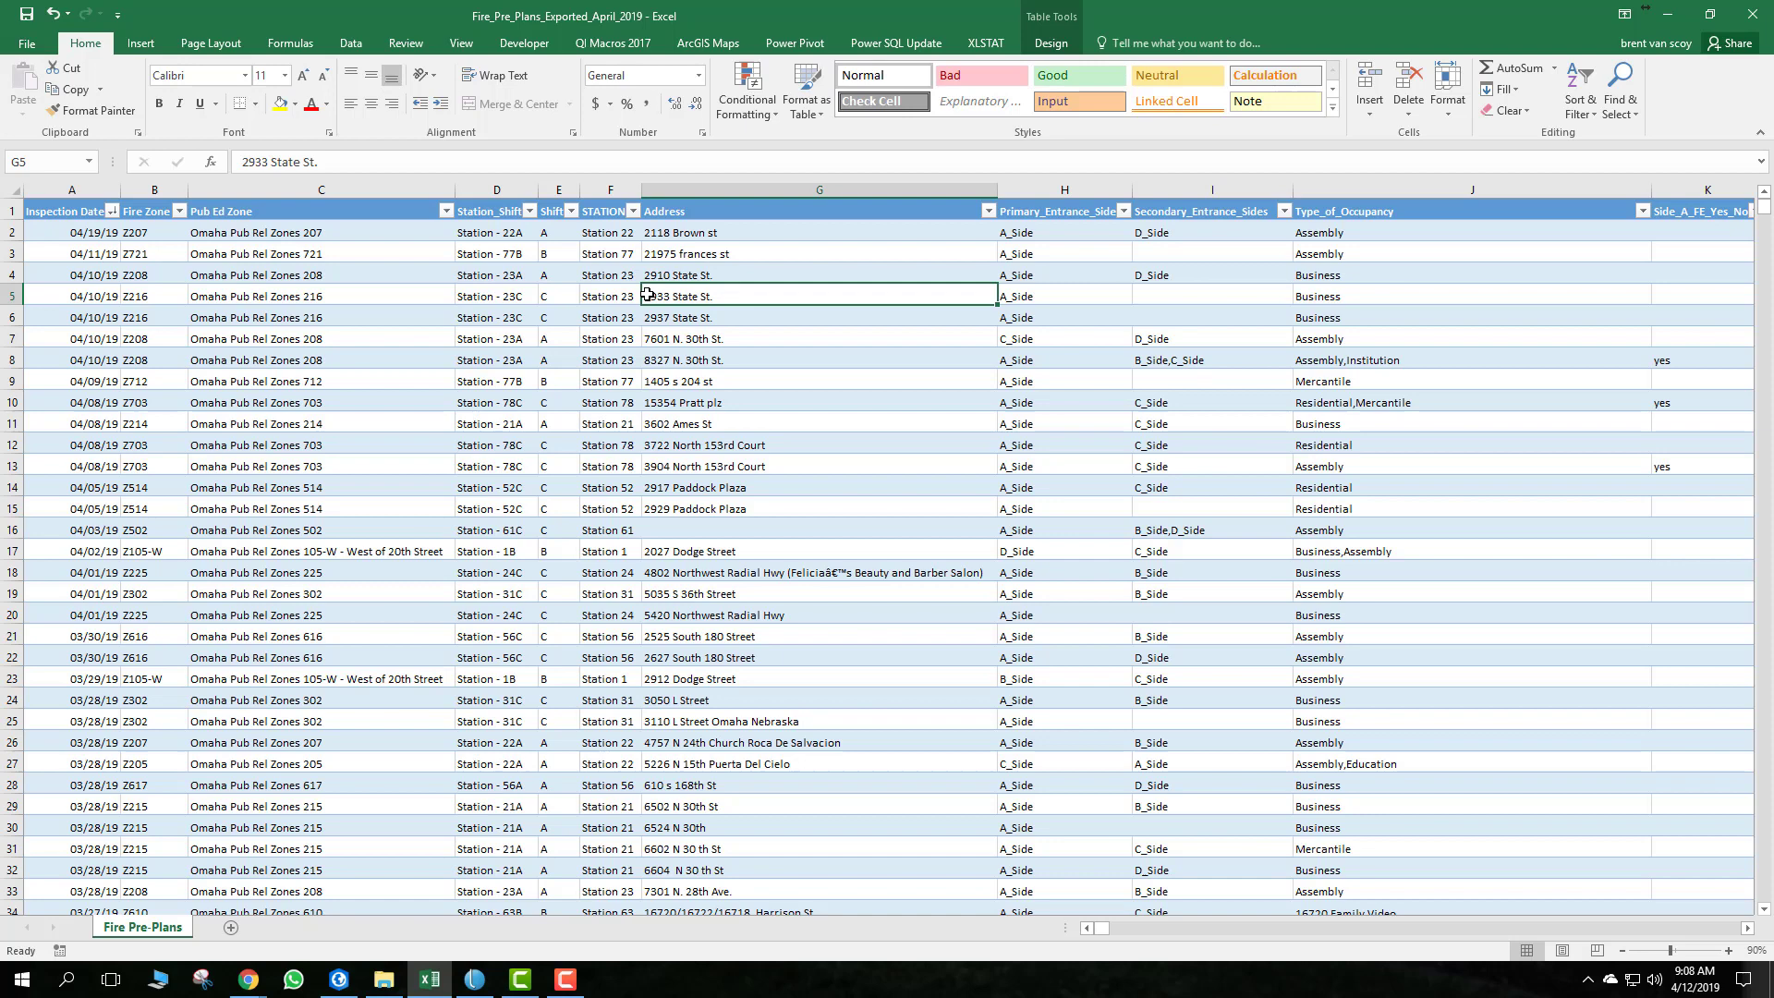
{"action": "mouse_move", "coordinate": [525, 260]}
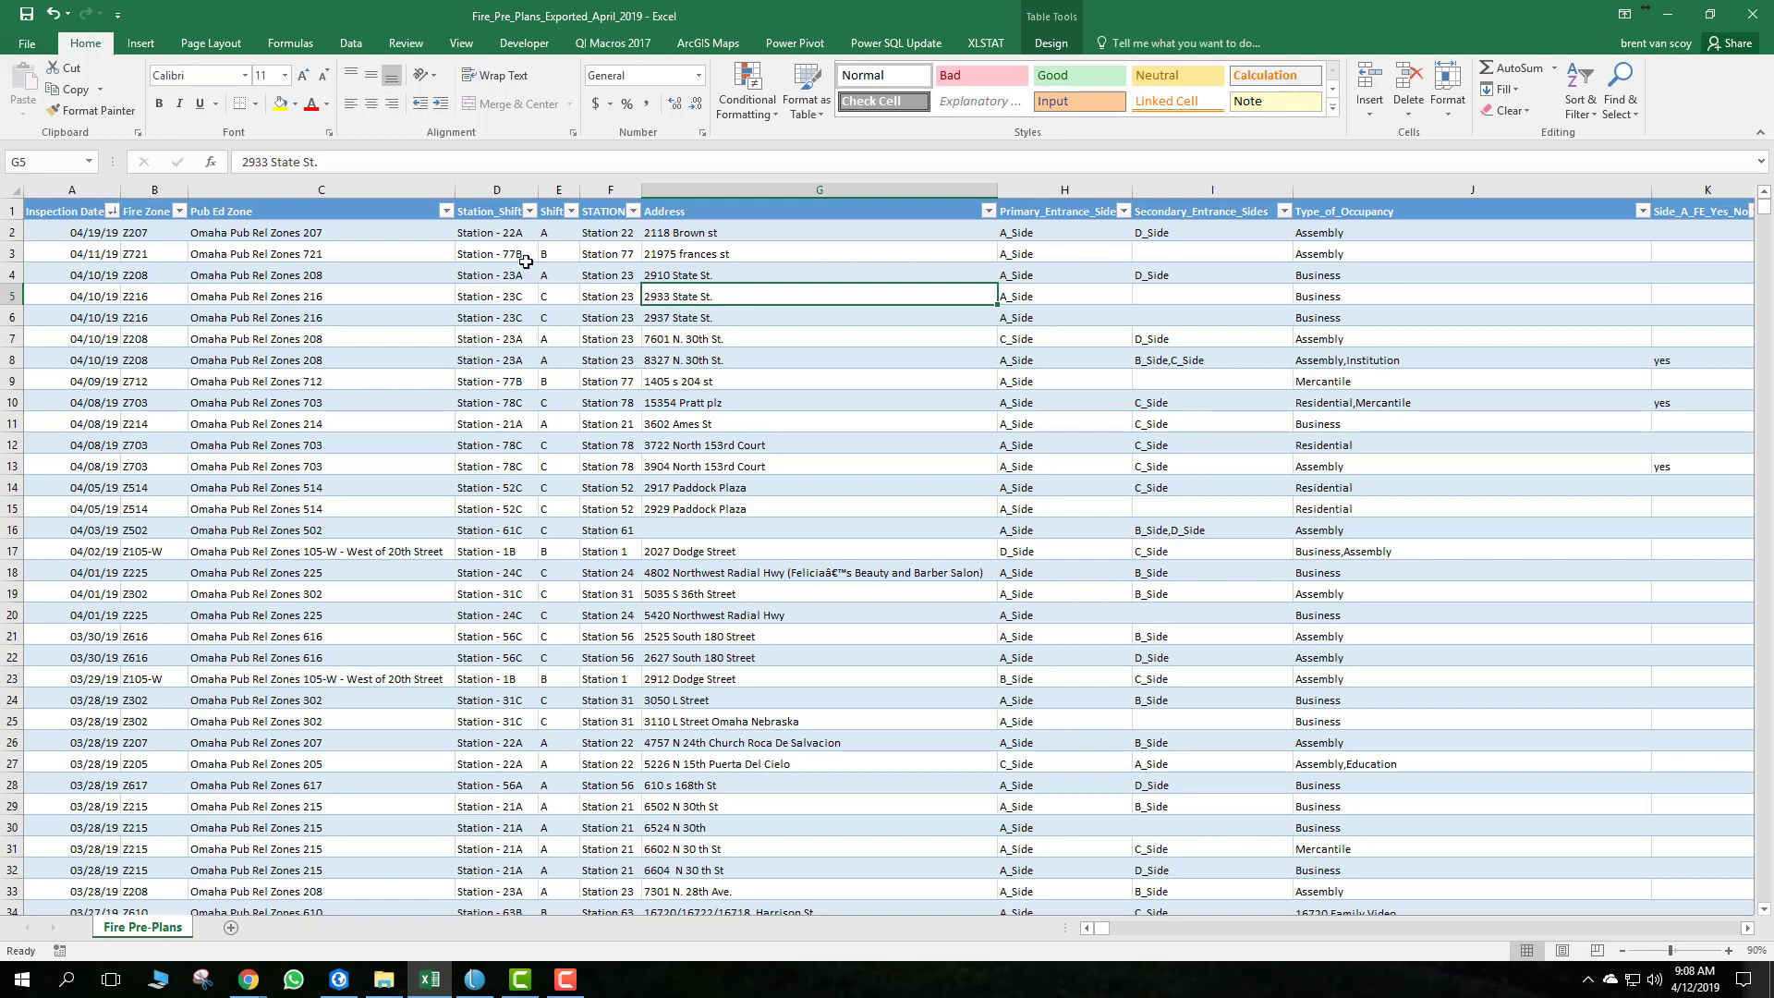
{"action": "mouse_move", "coordinate": [532, 218]}
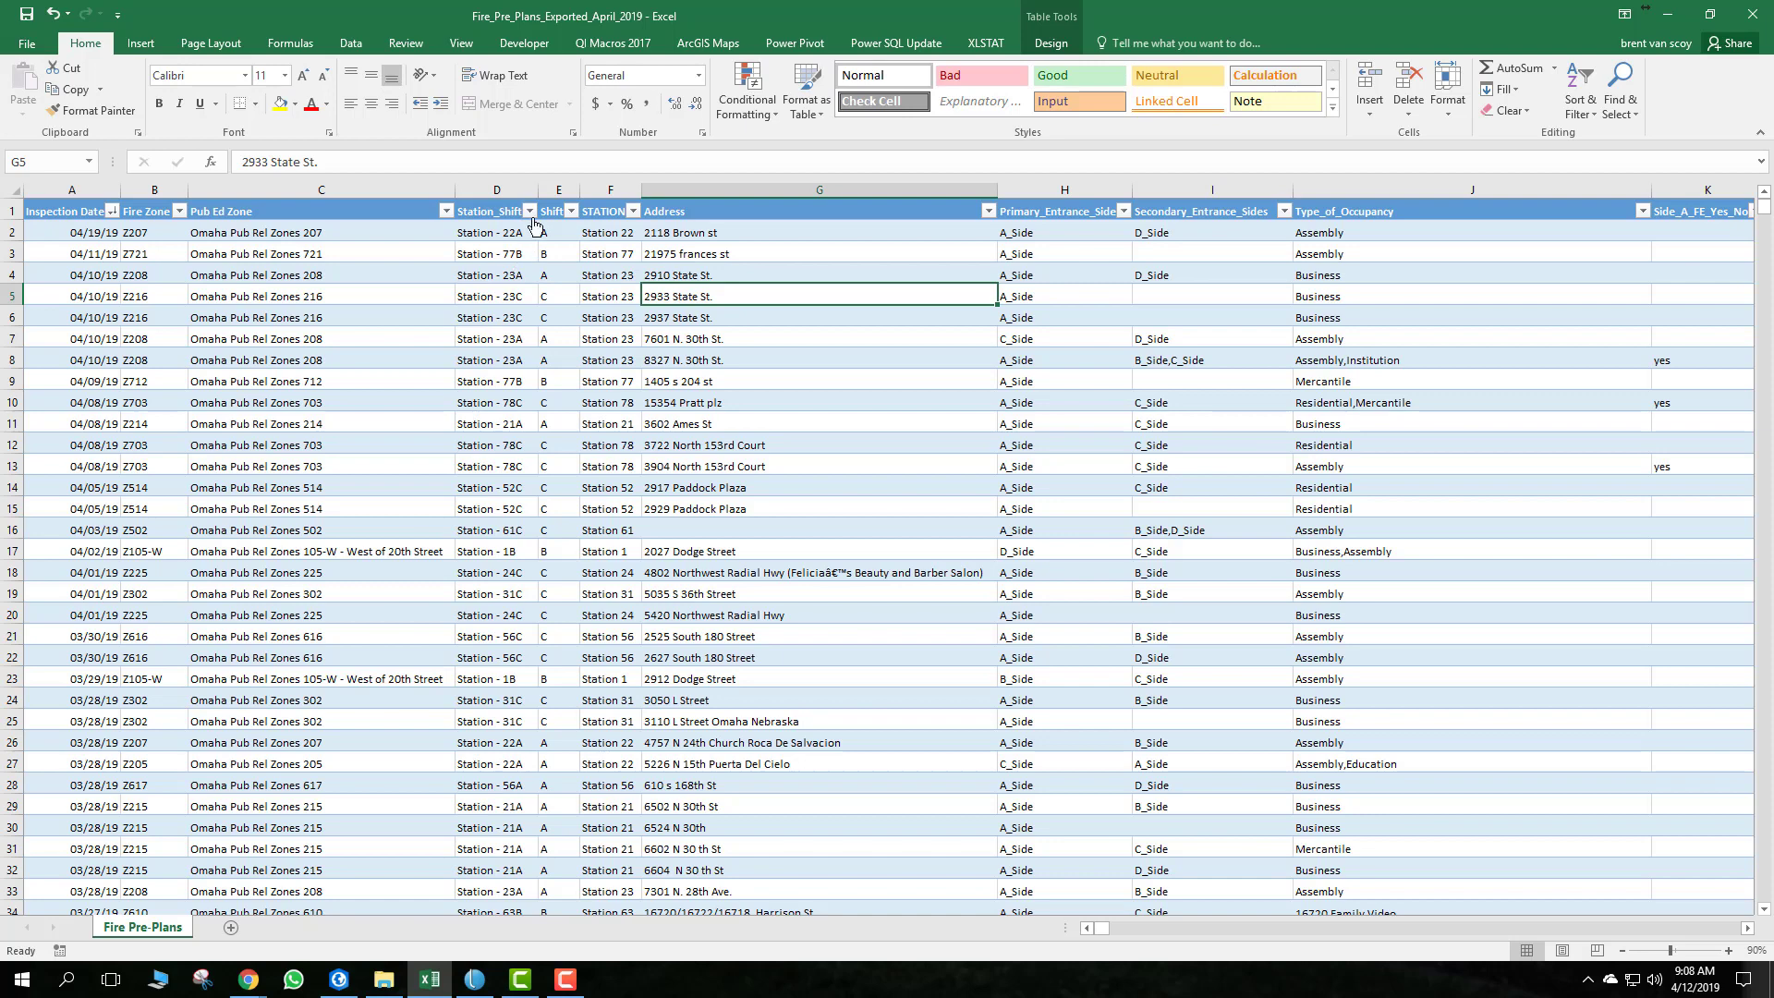
{"action": "left_click", "coordinate": [527, 210]}
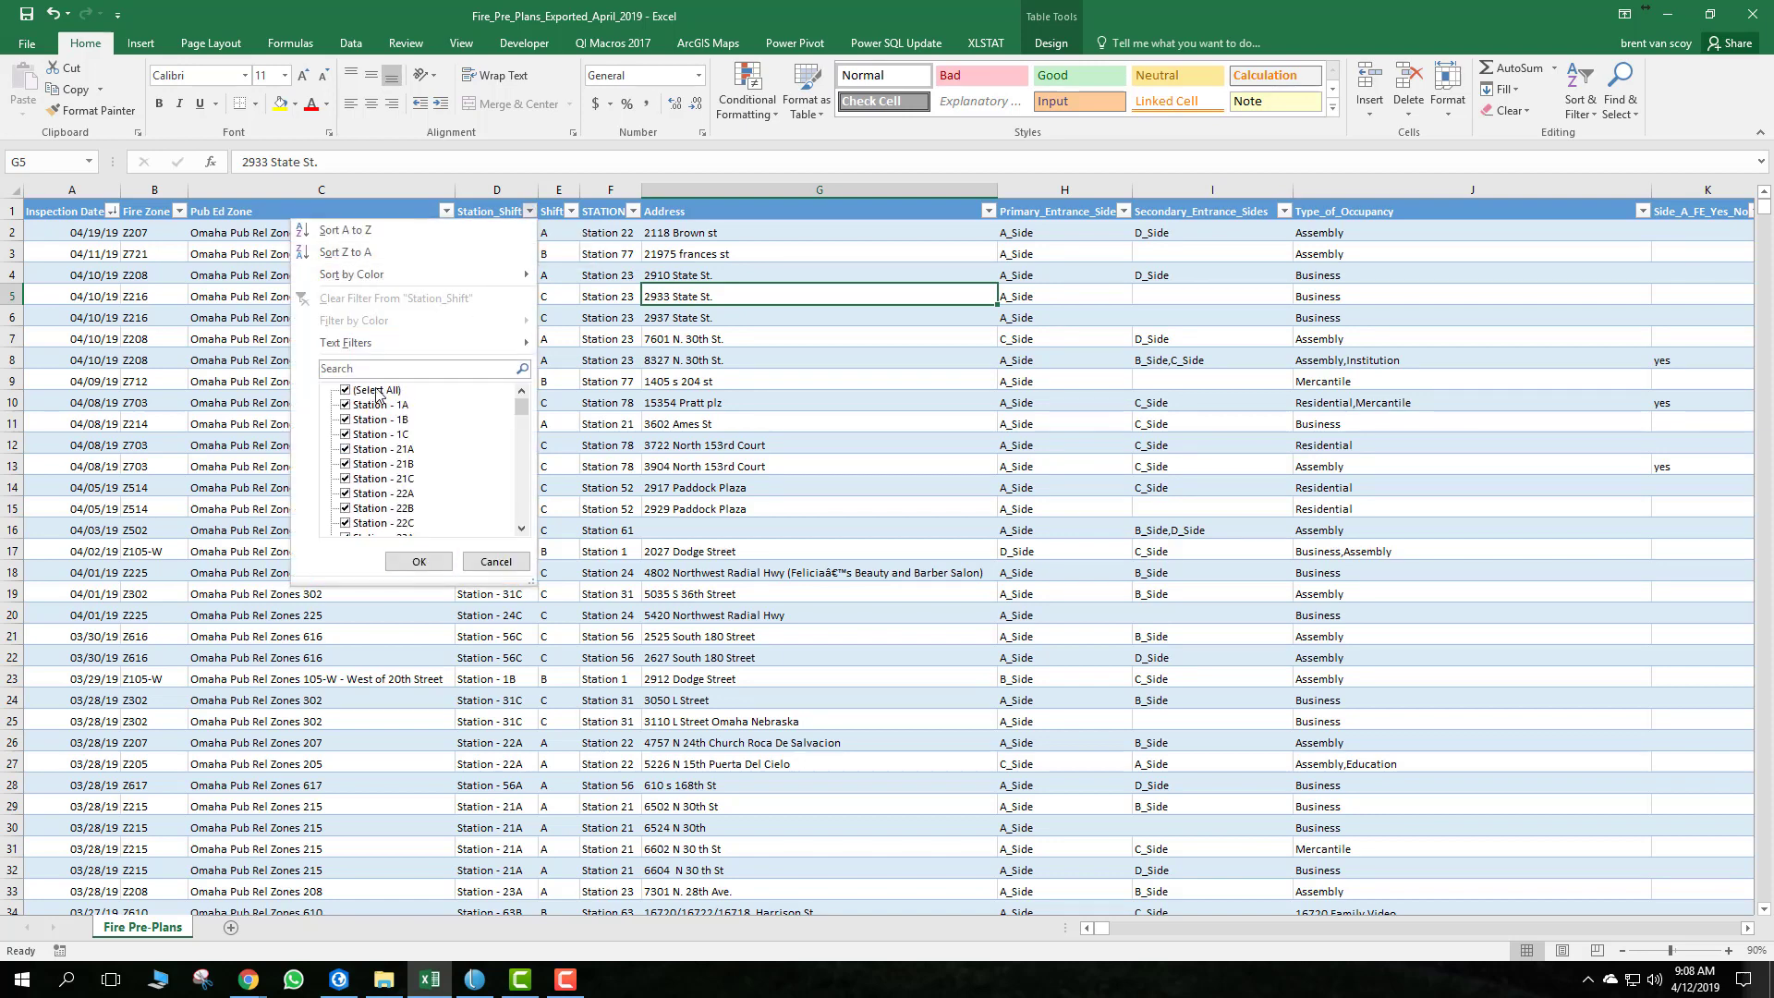
{"action": "left_click", "coordinate": [345, 390]}
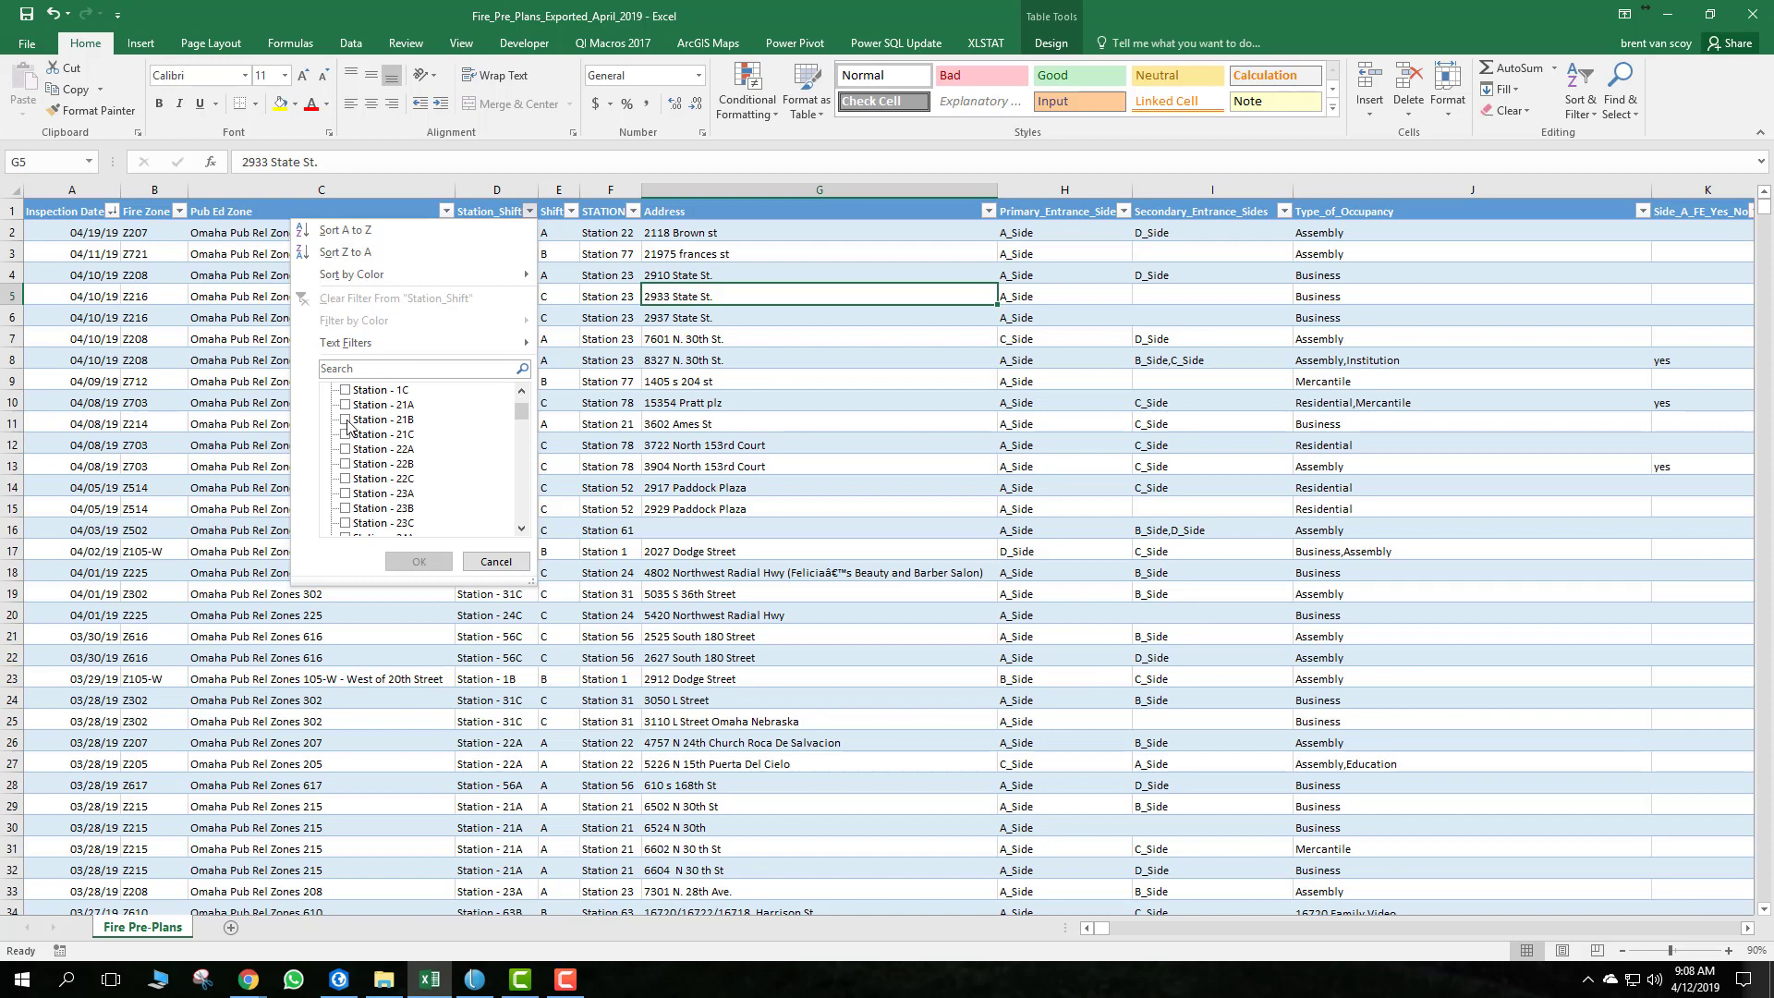
{"action": "left_click", "coordinate": [346, 420]}
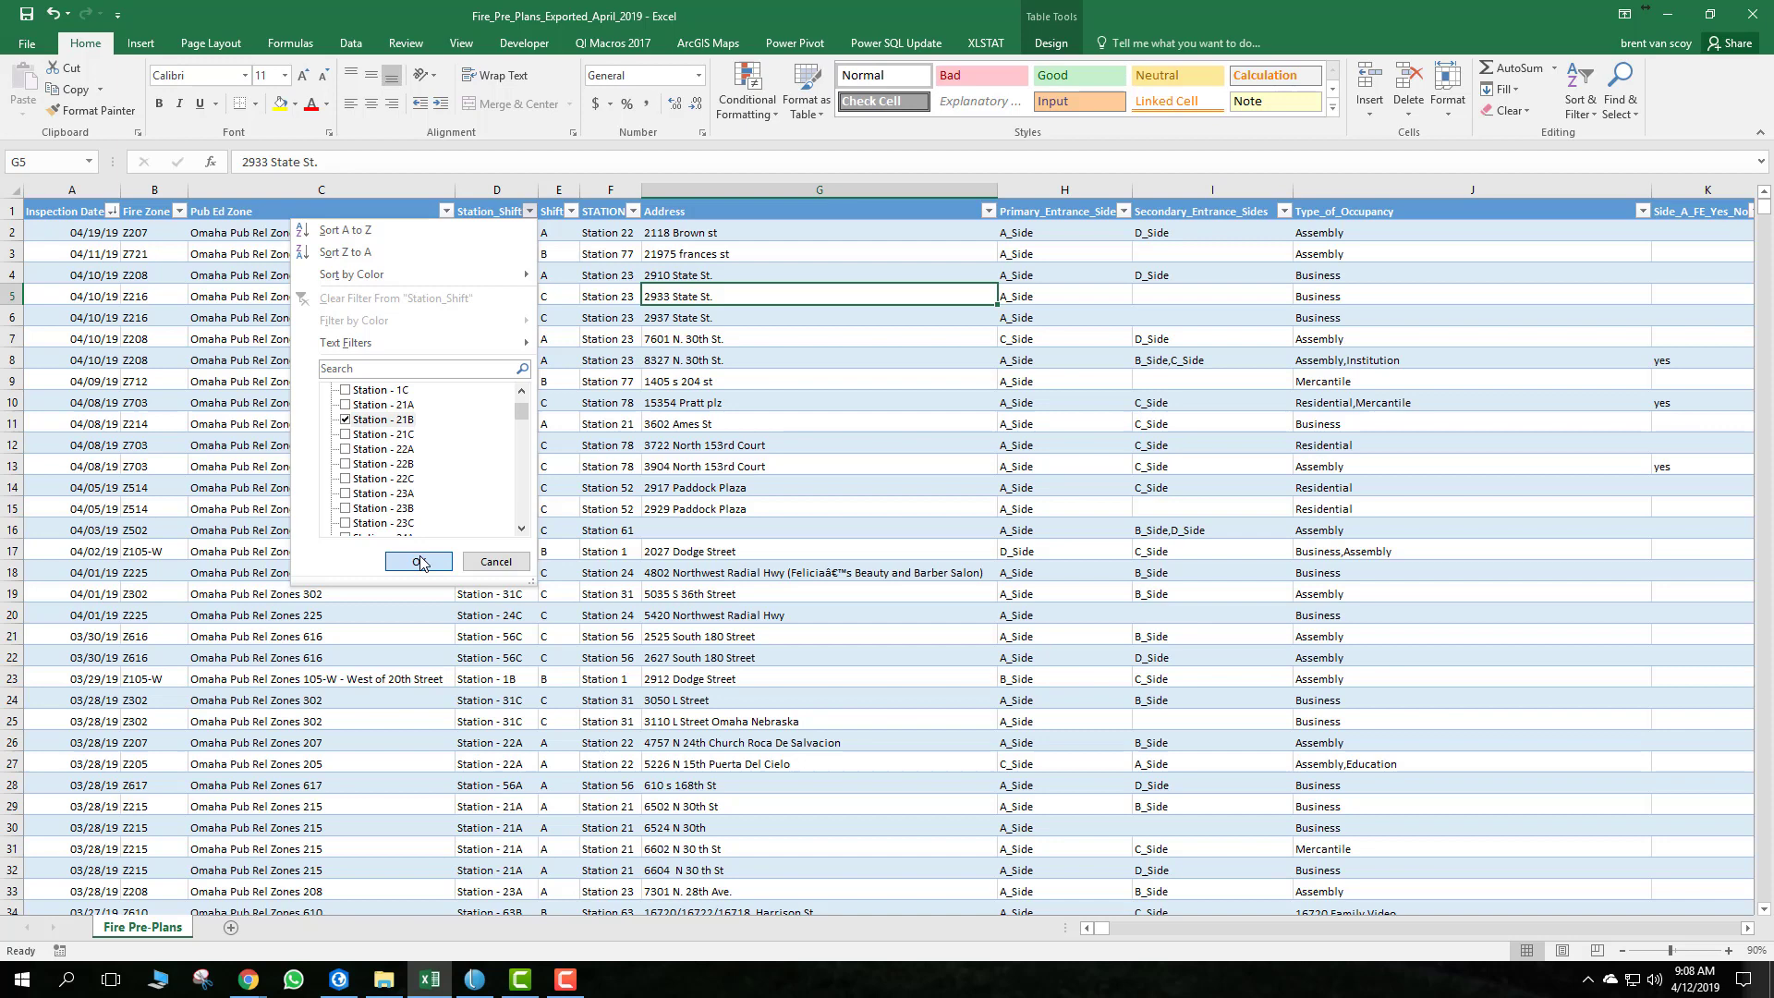
{"action": "left_click", "coordinate": [417, 562]}
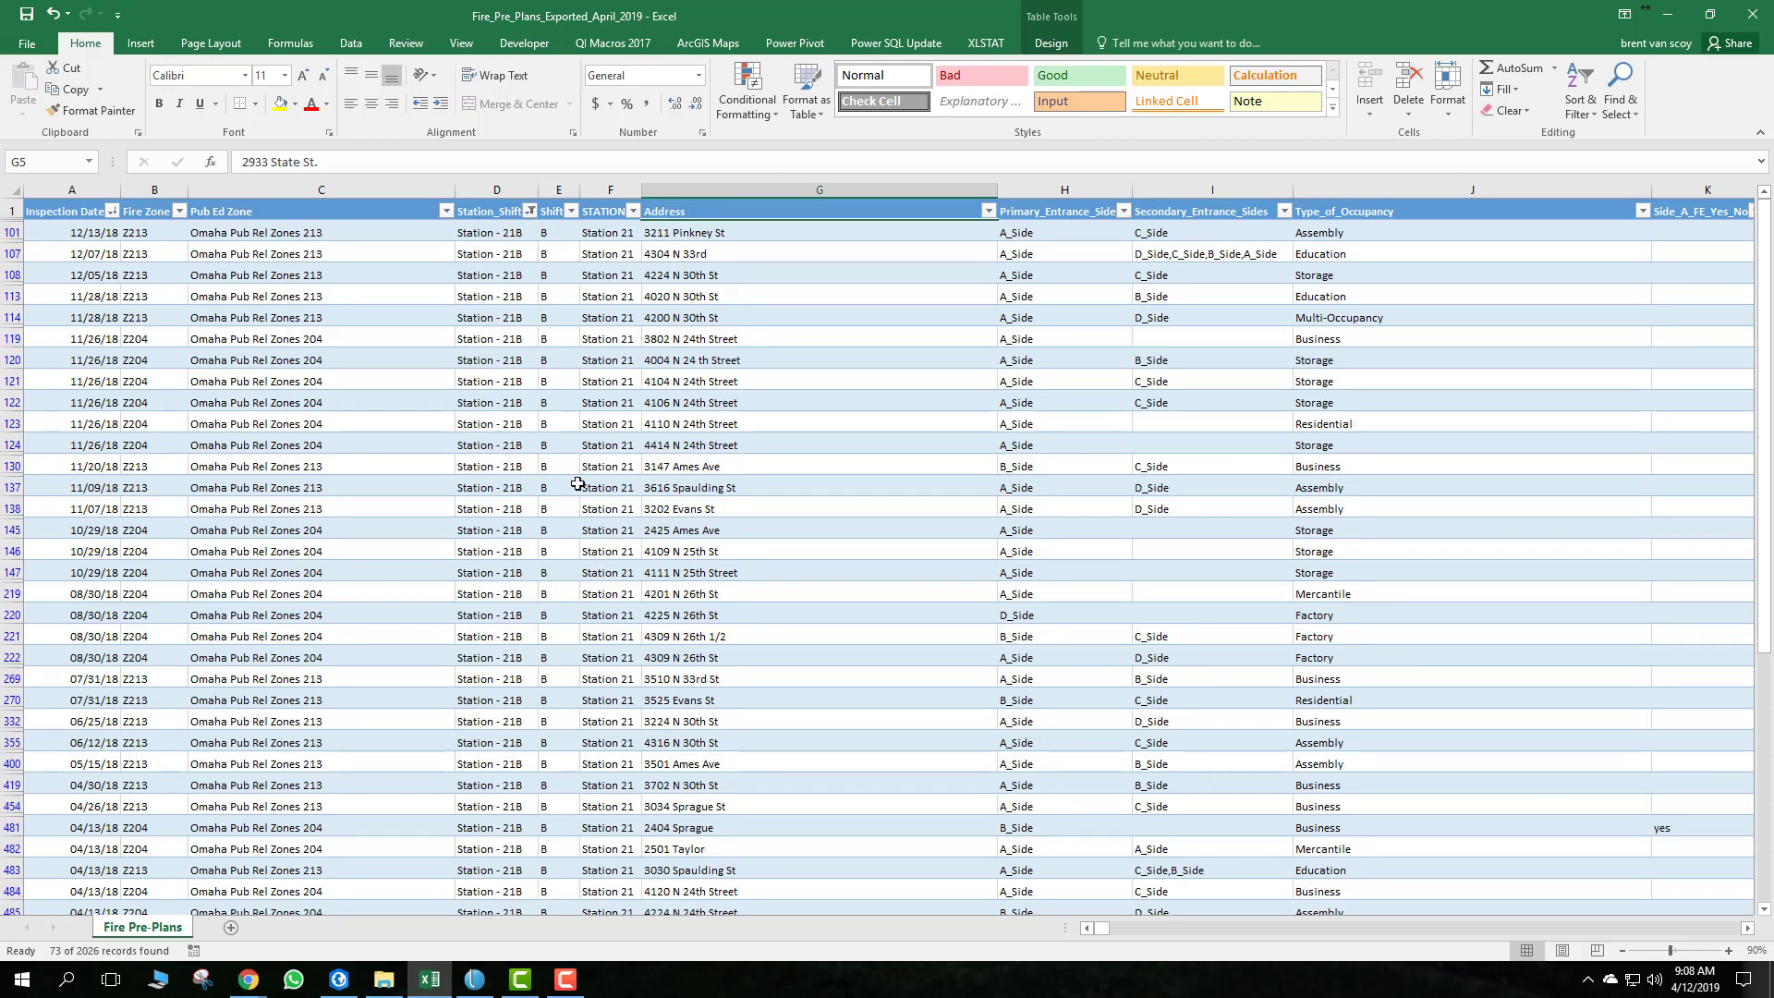
{"action": "mouse_move", "coordinate": [515, 466]}
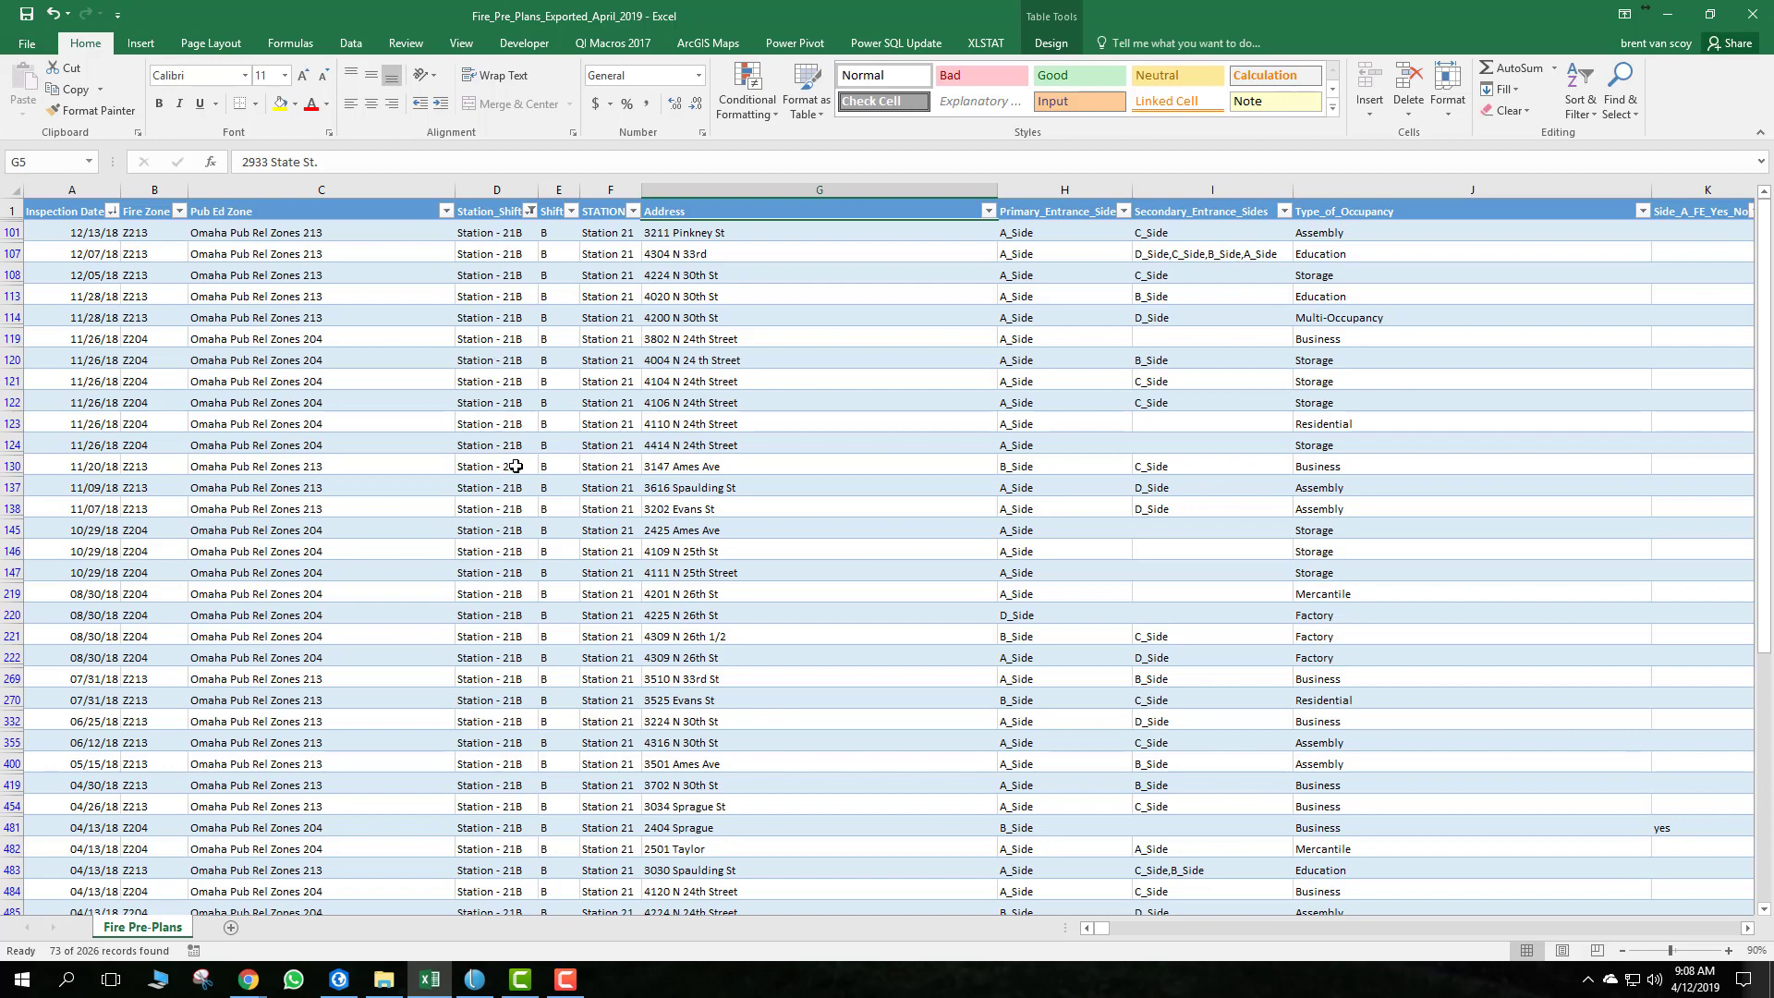
Restore all station shifts, then move to the Inspection Date column with Sort & Filter tools ready
{"action": "left_click", "coordinate": [523, 211]}
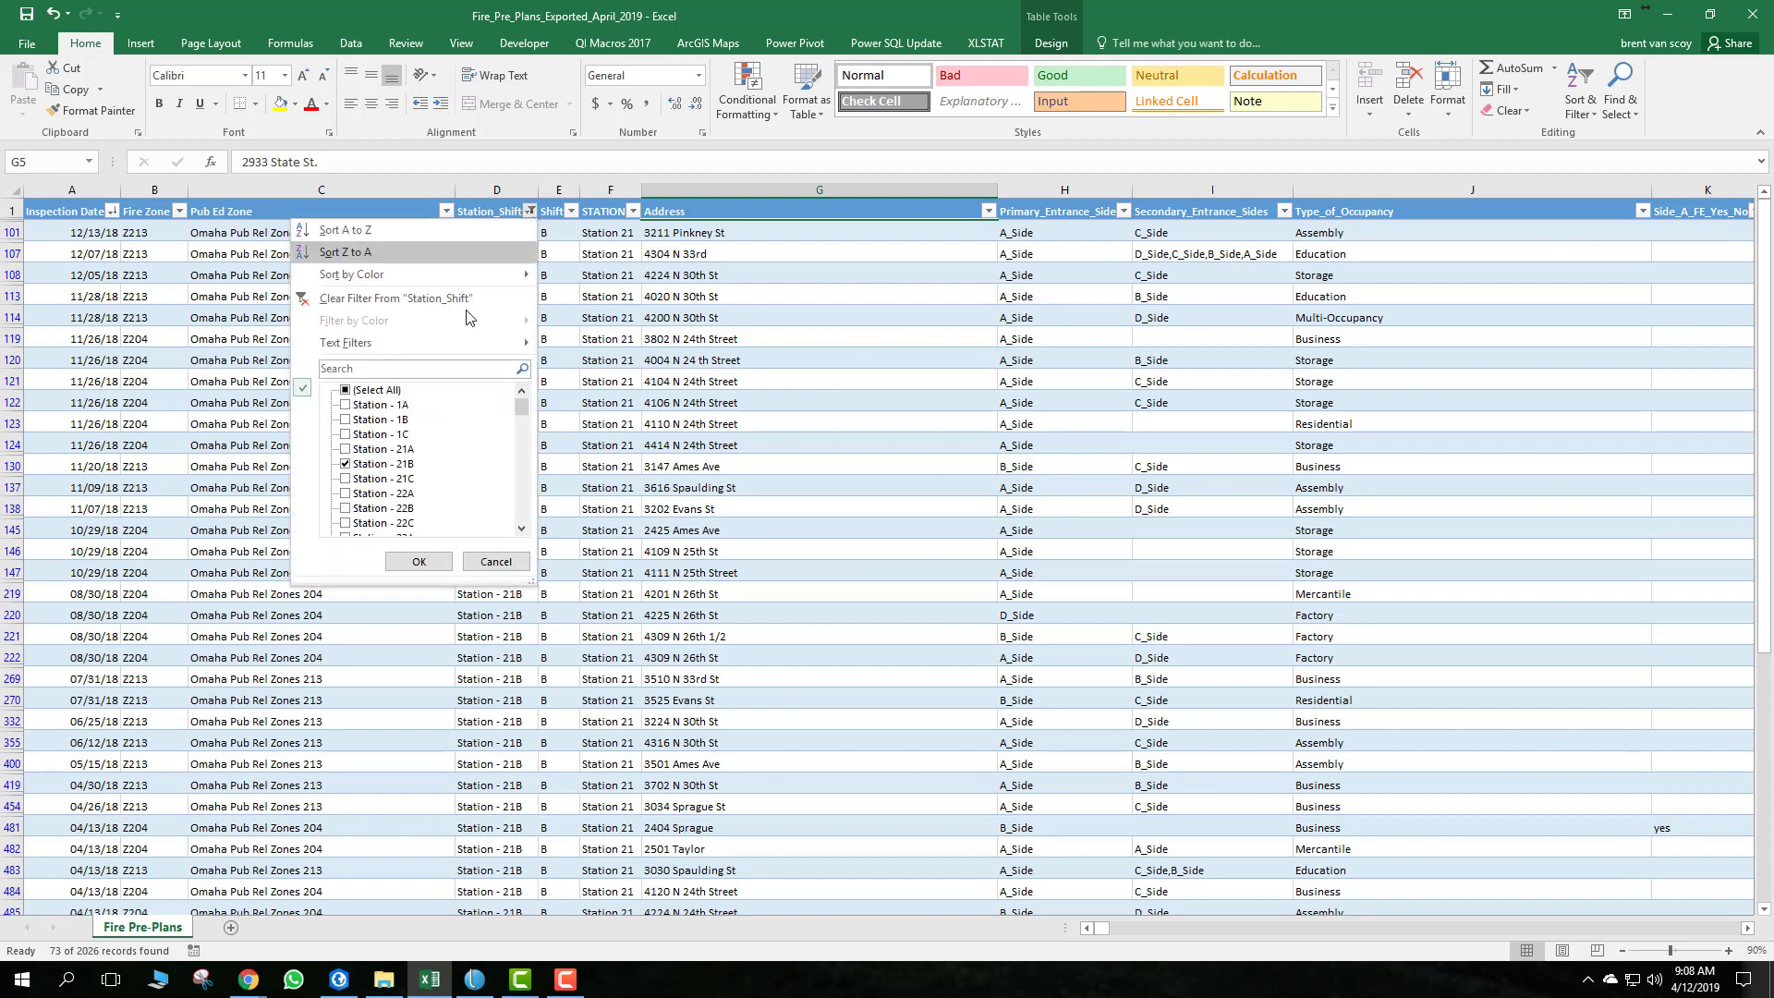
{"action": "left_click", "coordinate": [346, 390]}
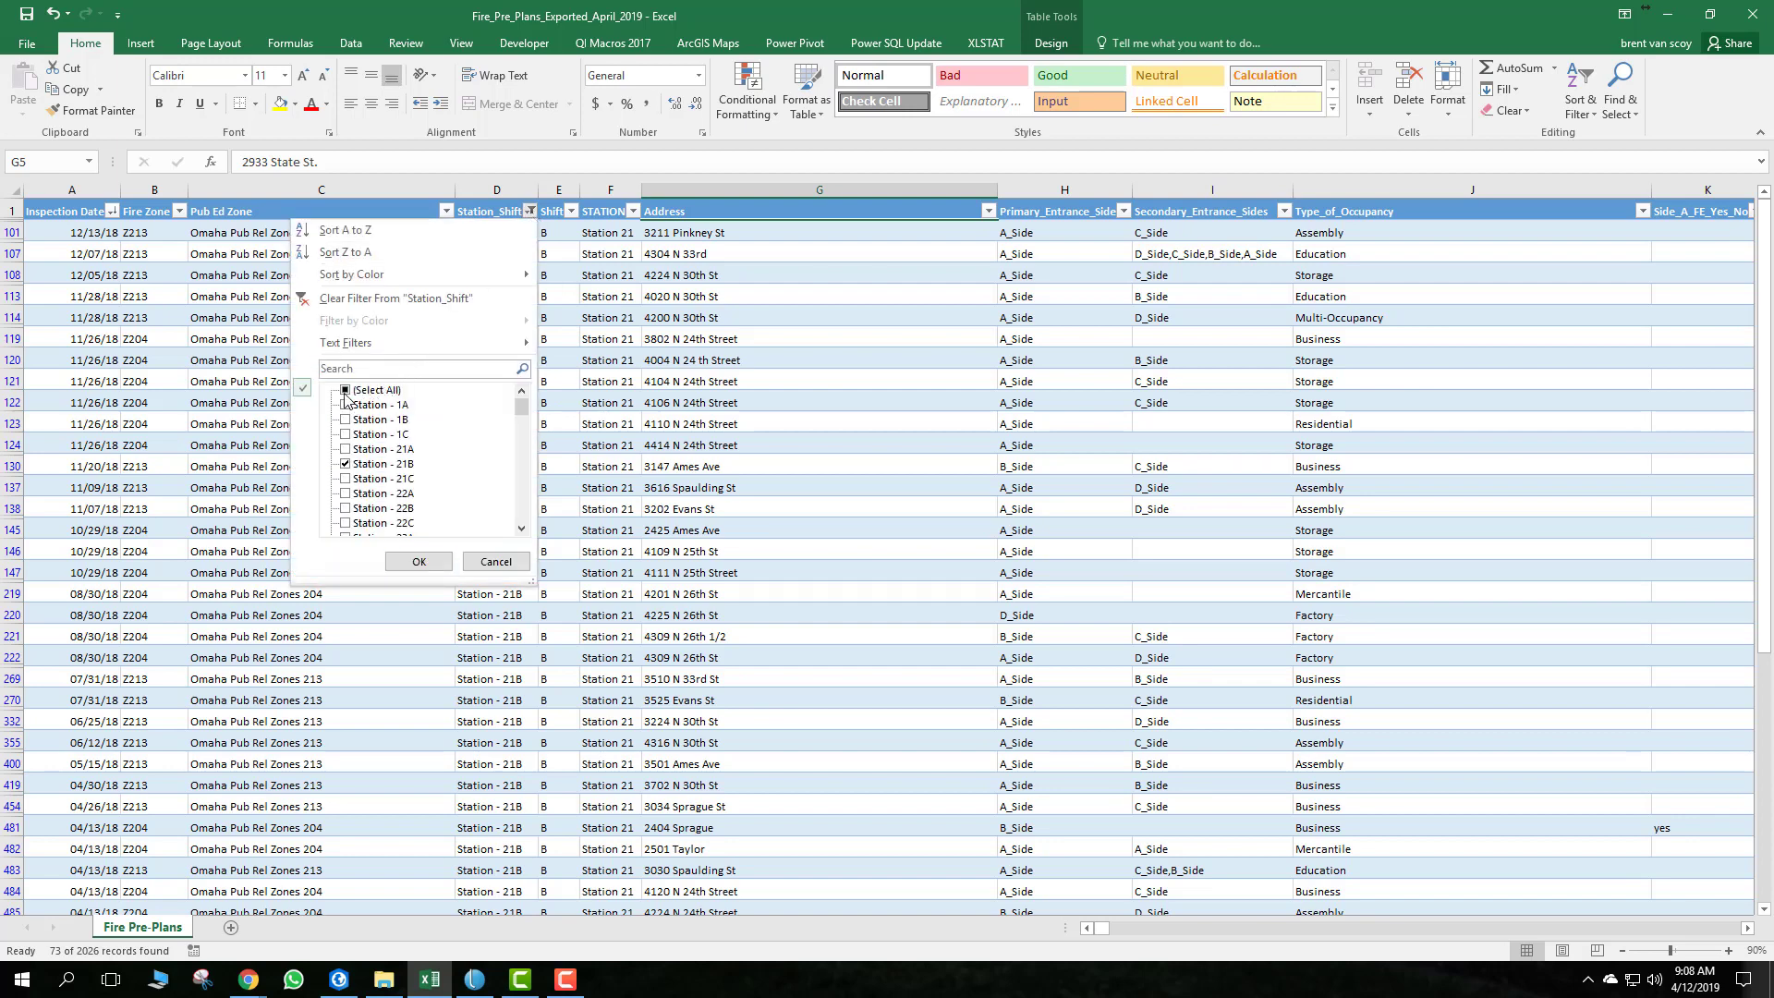
{"action": "left_click", "coordinate": [346, 390]}
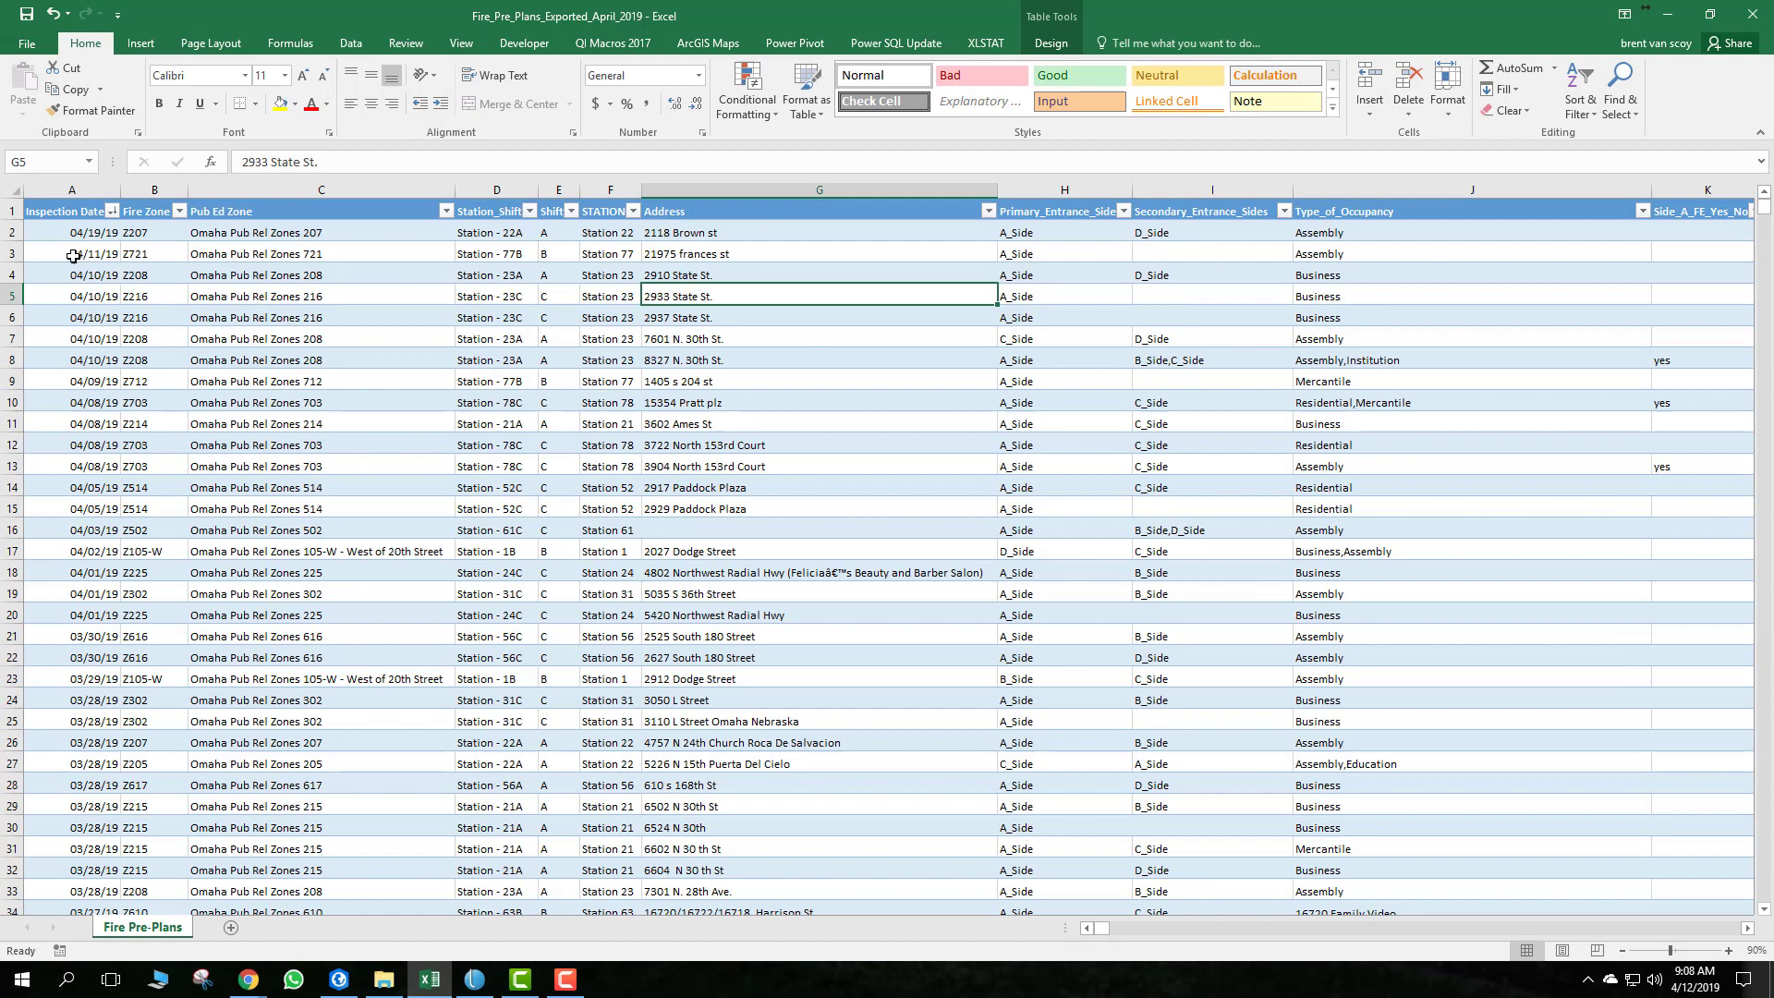
{"action": "left_click", "coordinate": [70, 253]}
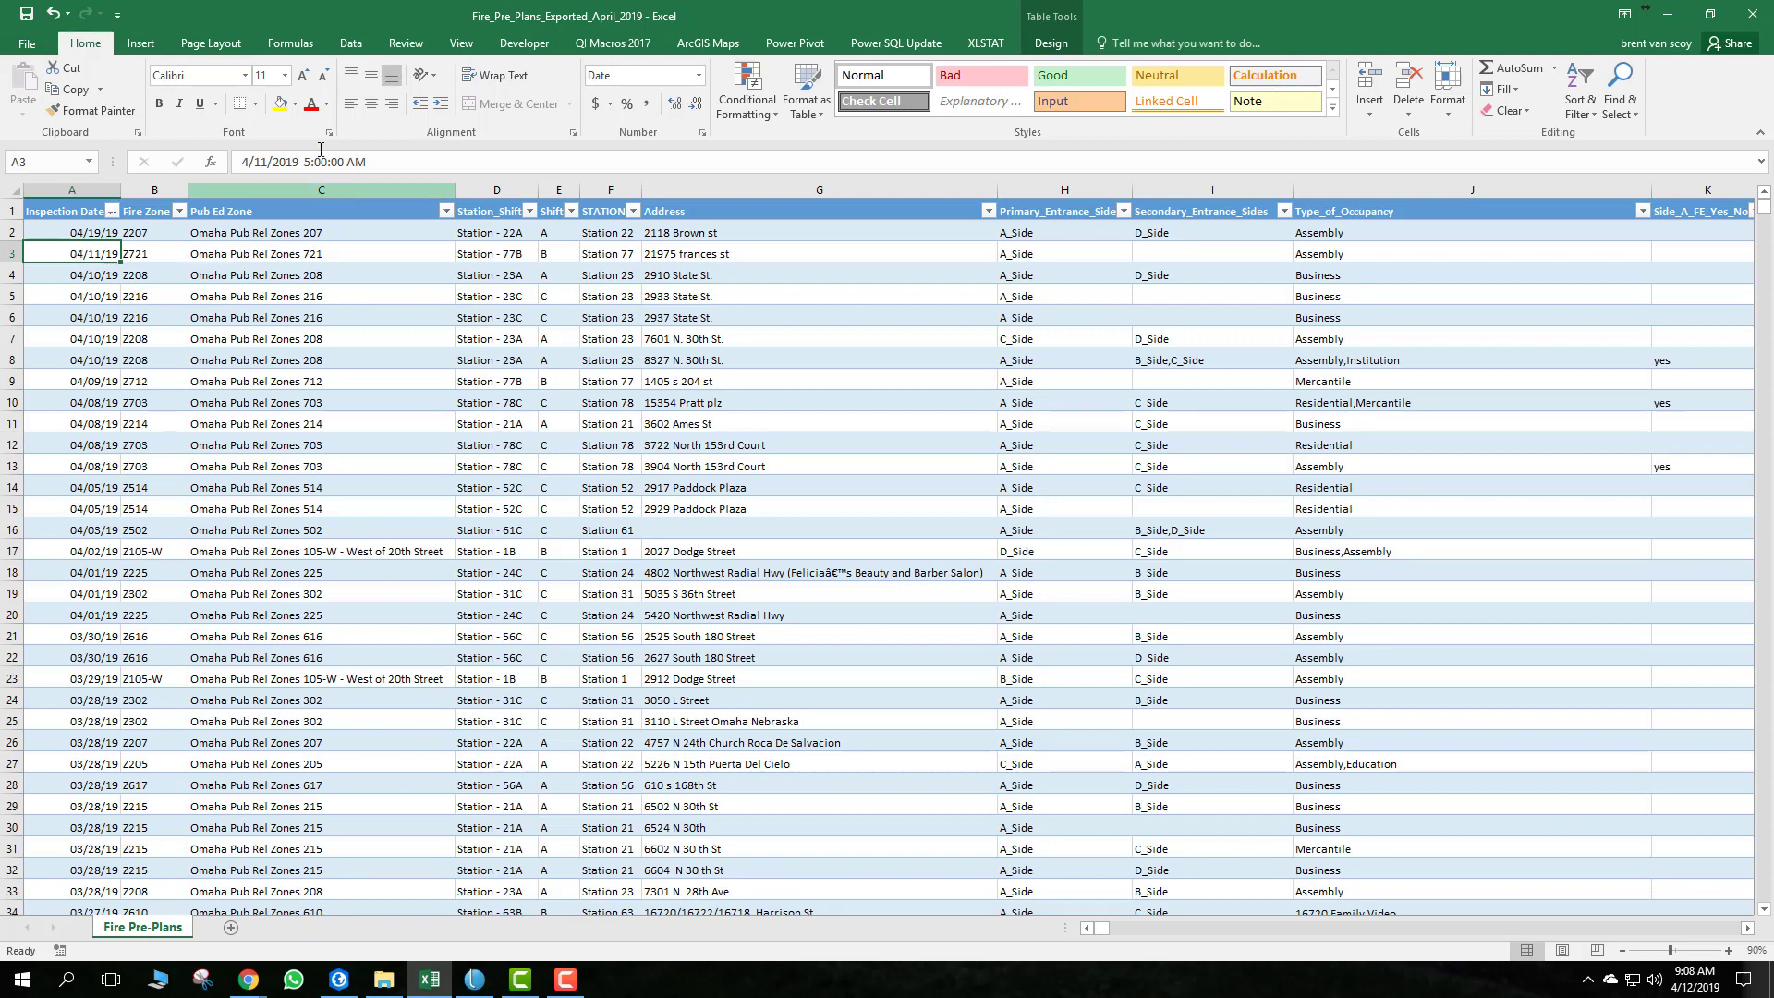
{"action": "left_click", "coordinate": [349, 43]}
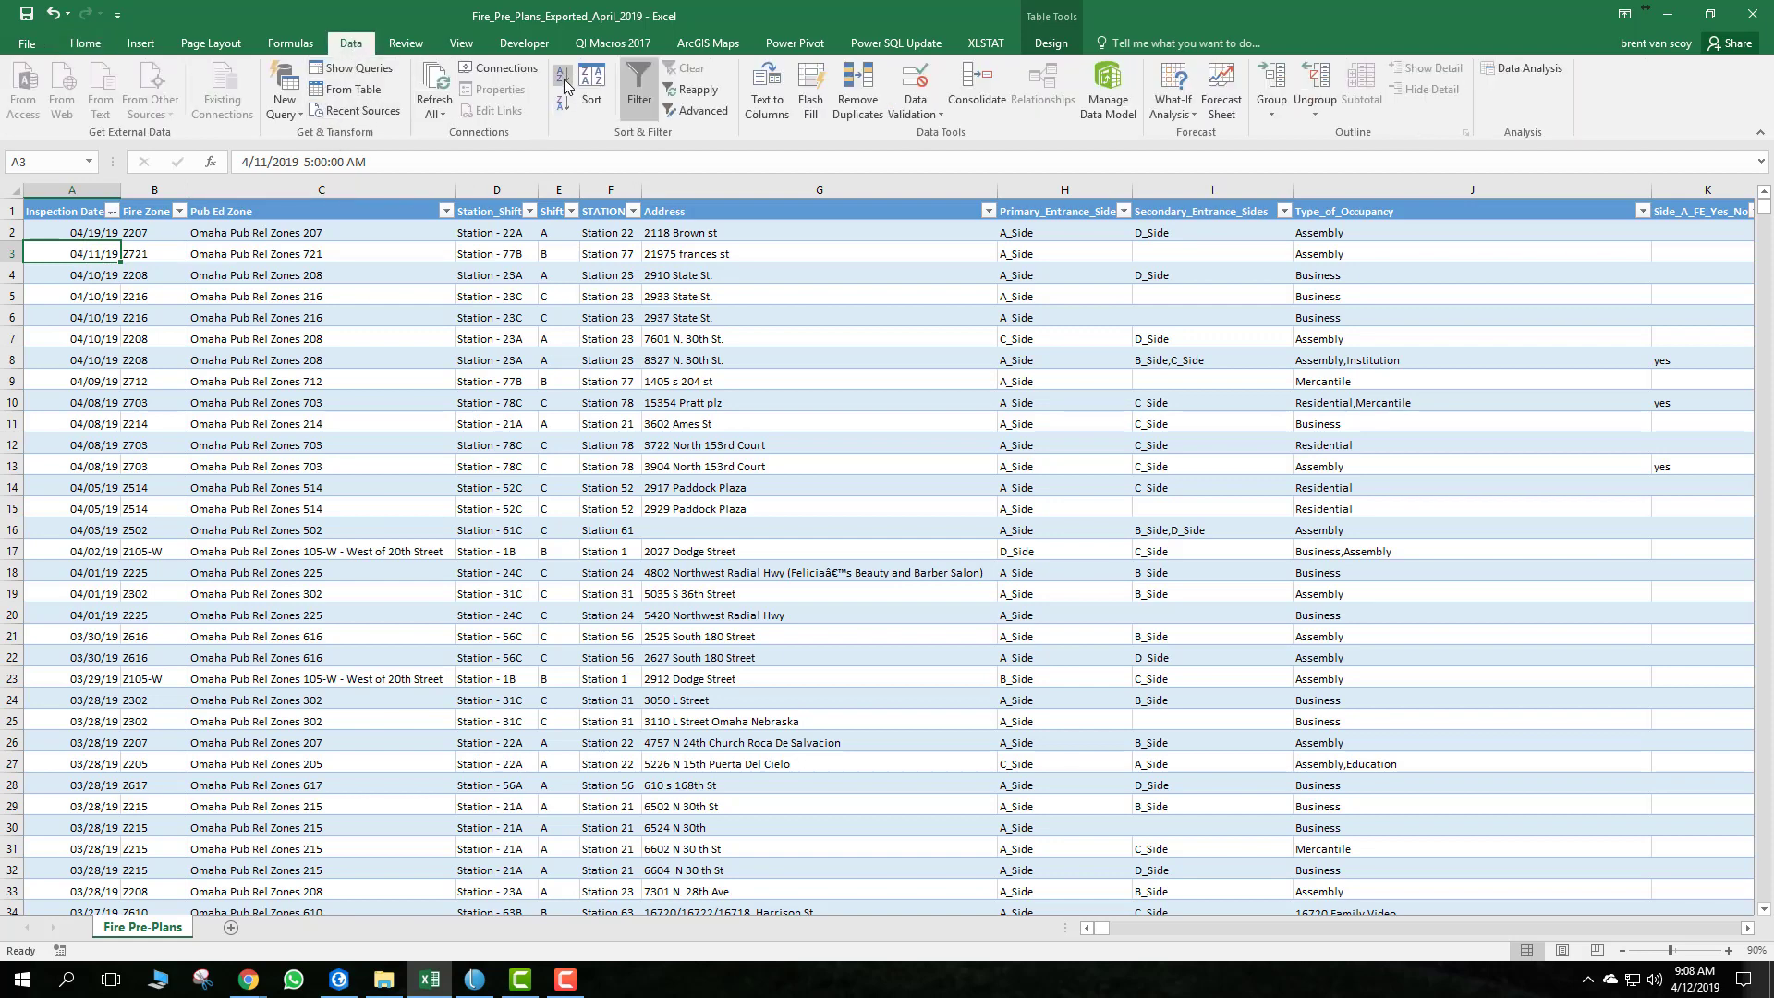
{"action": "mouse_move", "coordinate": [561, 79]}
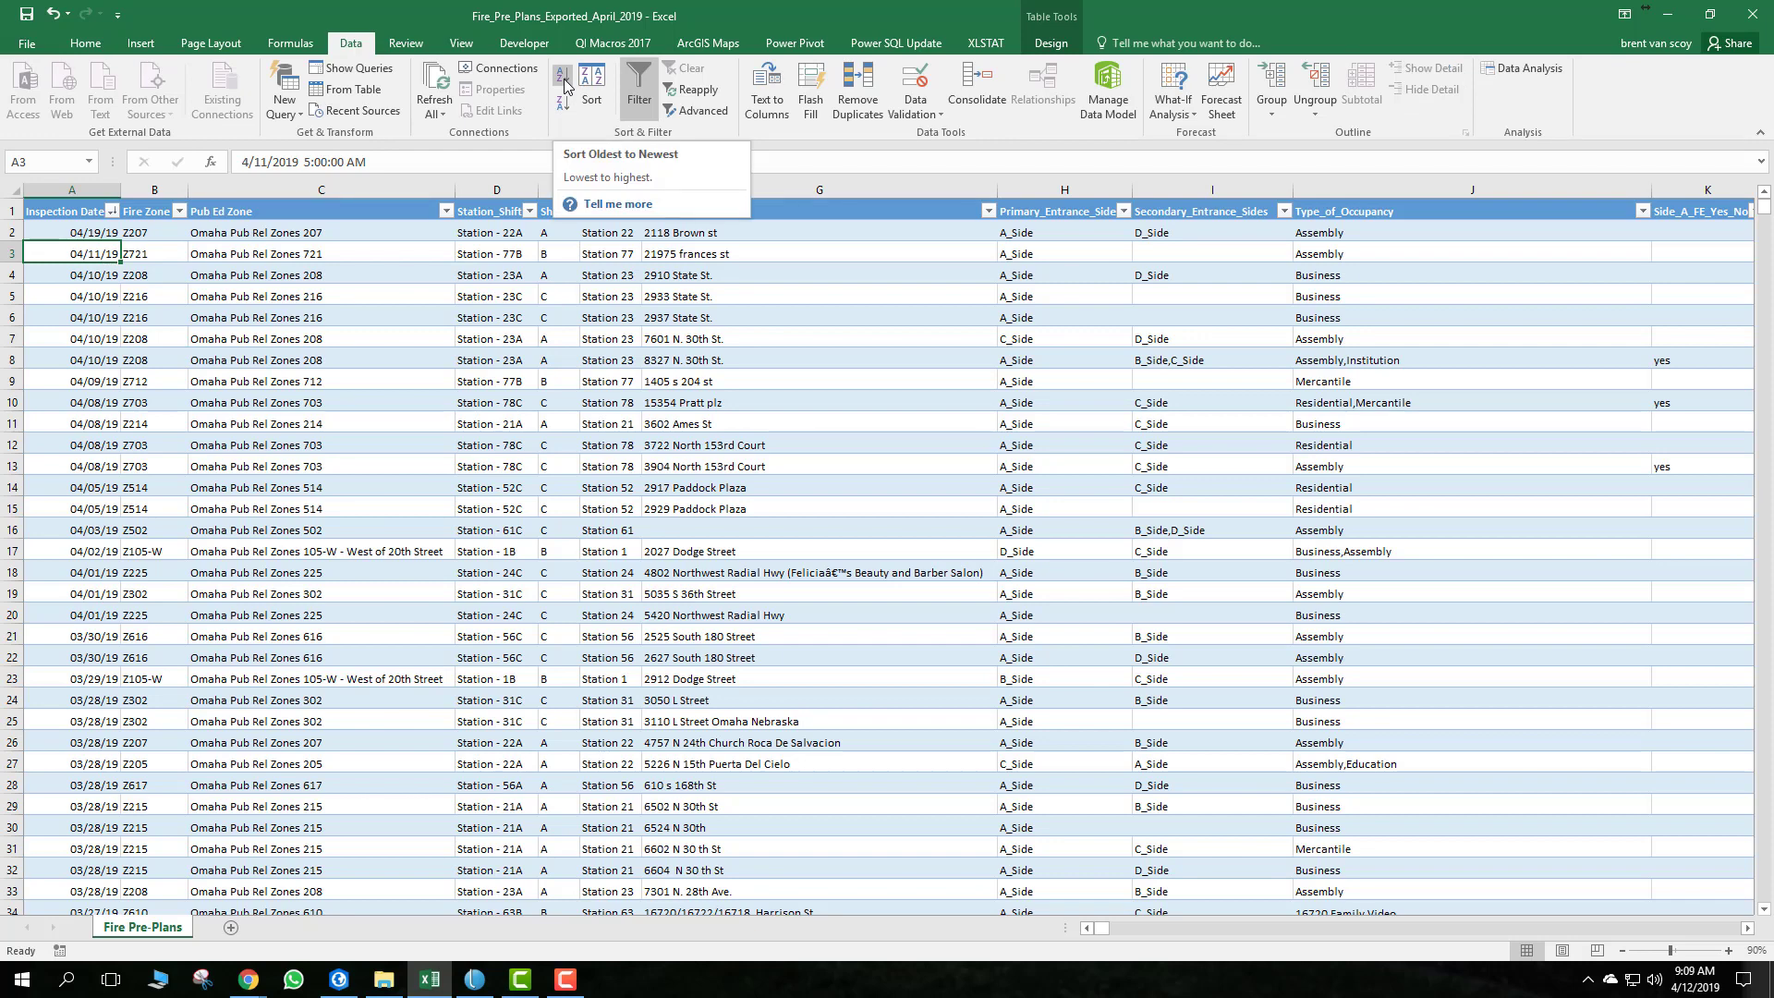
{"action": "mouse_move", "coordinate": [562, 107]}
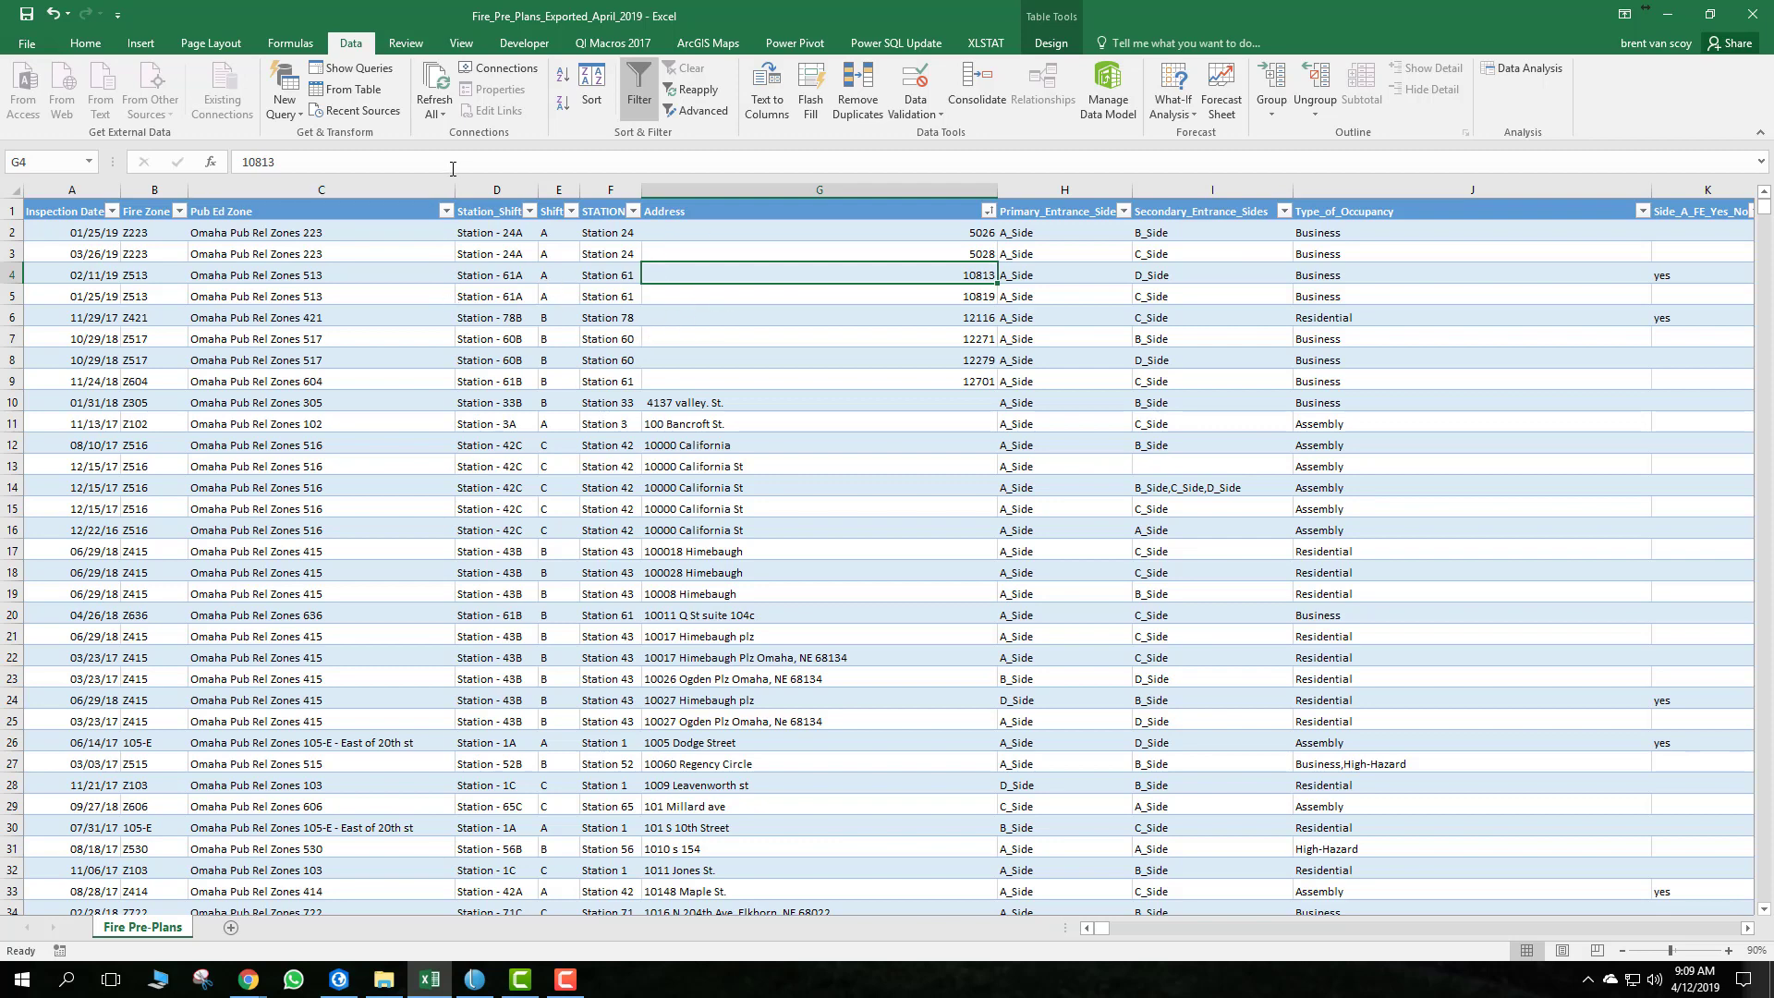
Filter Station_Shift to Station - 1B only, leaving 28 of 2026 records sorted by address
{"action": "left_click", "coordinate": [571, 211]}
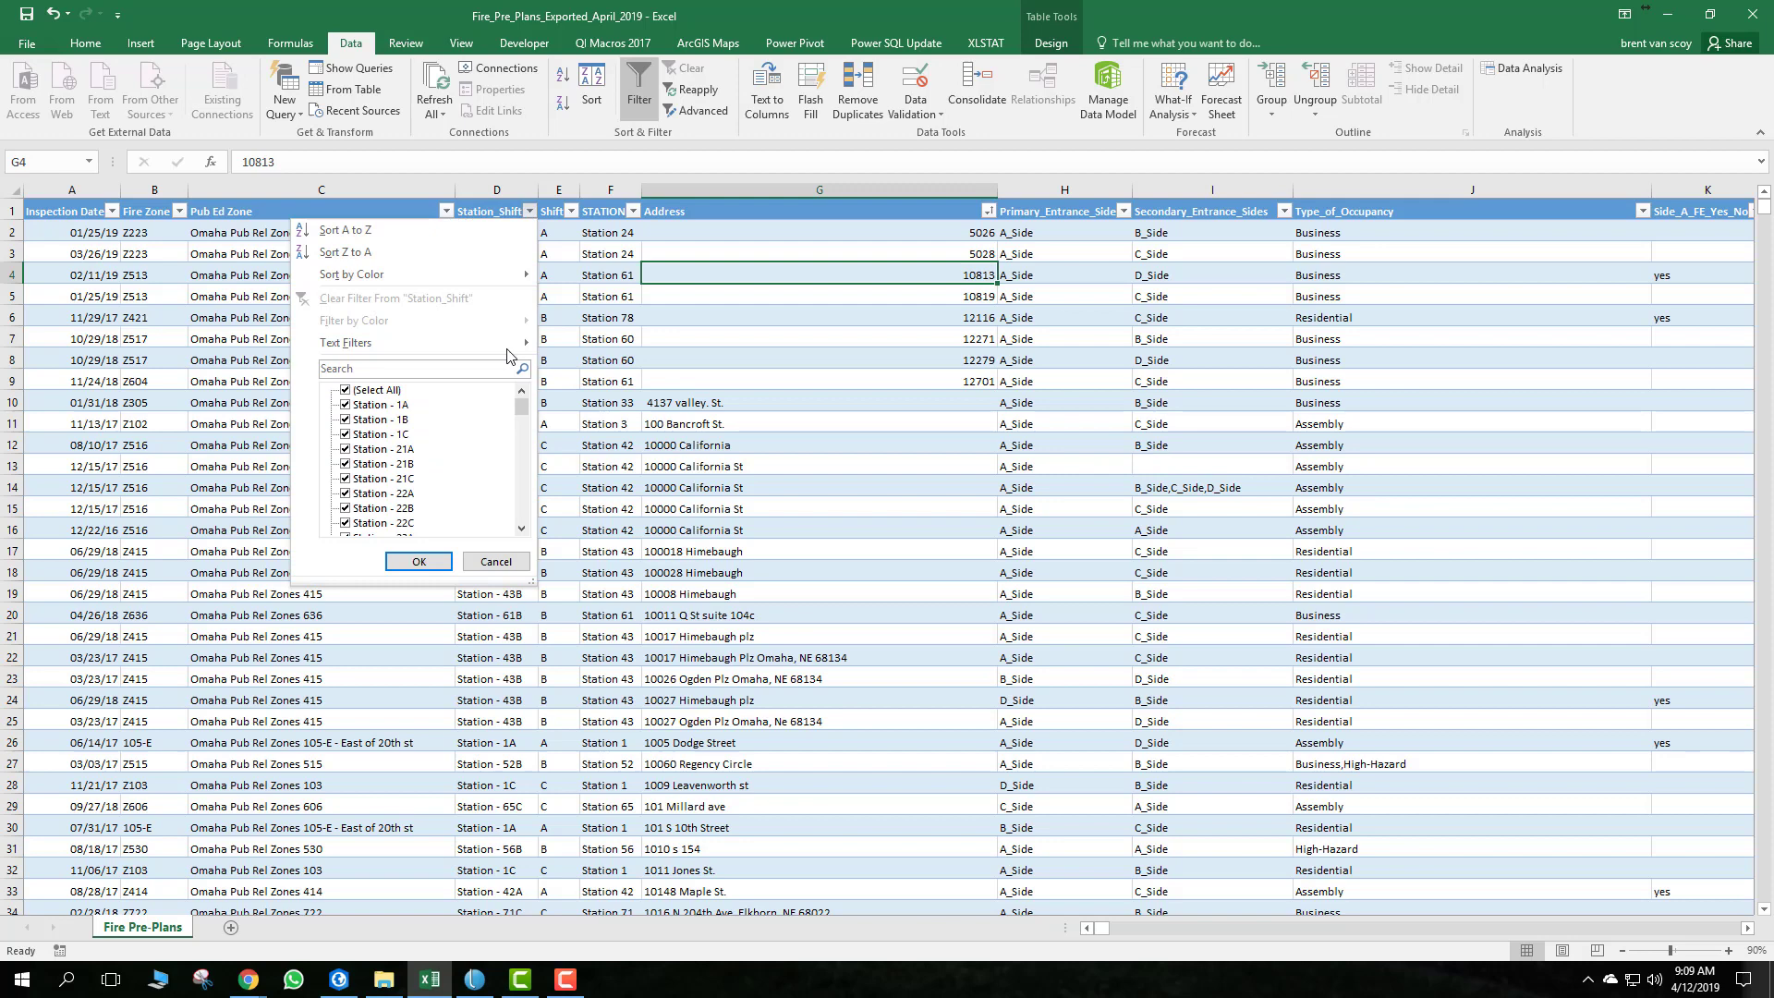
{"action": "left_click", "coordinate": [346, 390]}
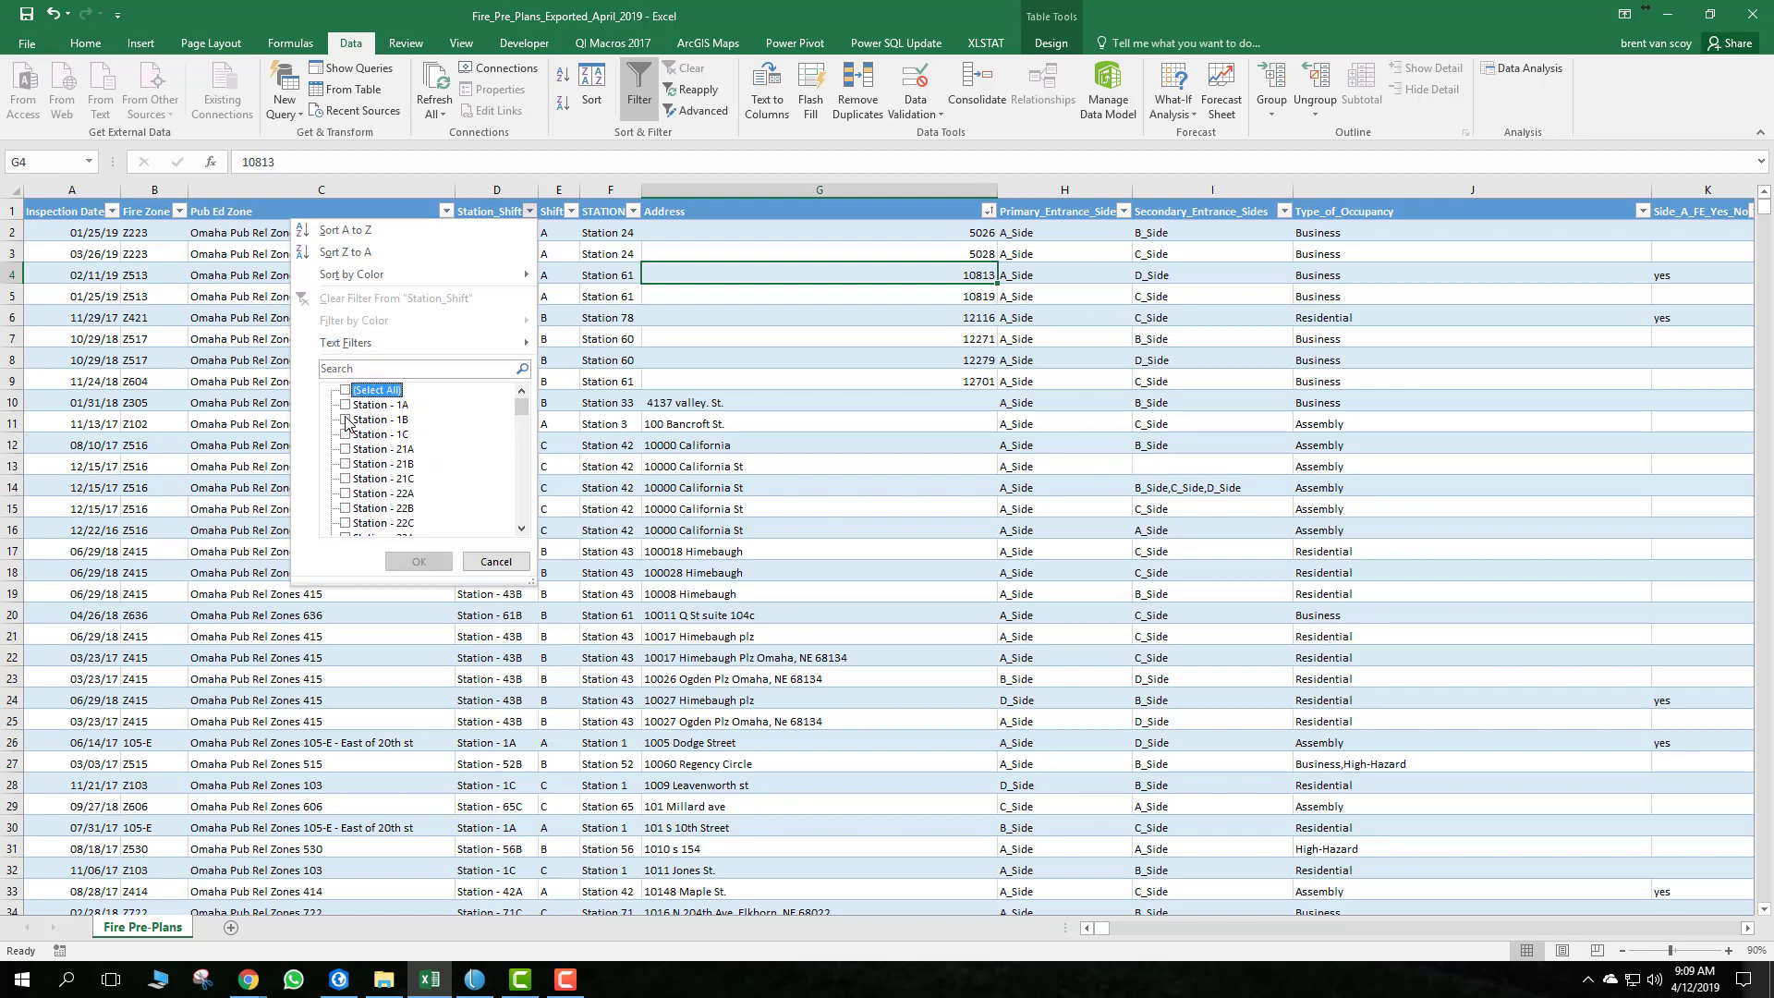
{"action": "left_click", "coordinate": [418, 562]}
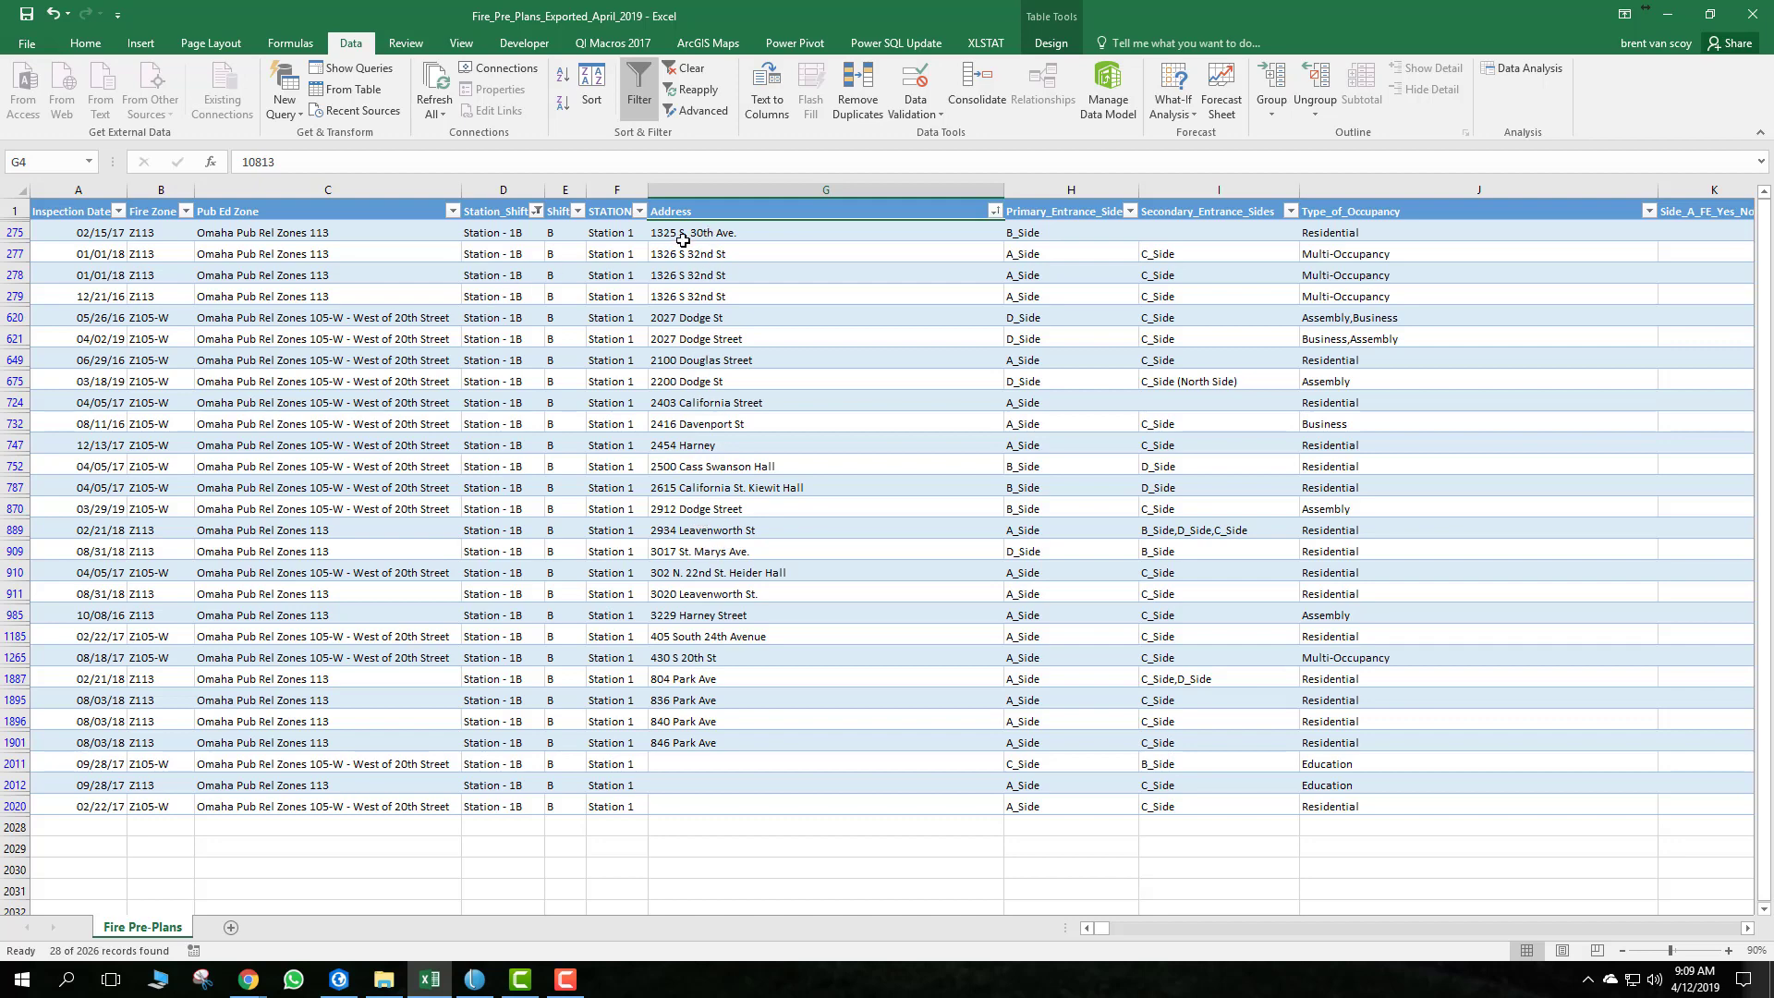
{"action": "left_click", "coordinate": [824, 233]}
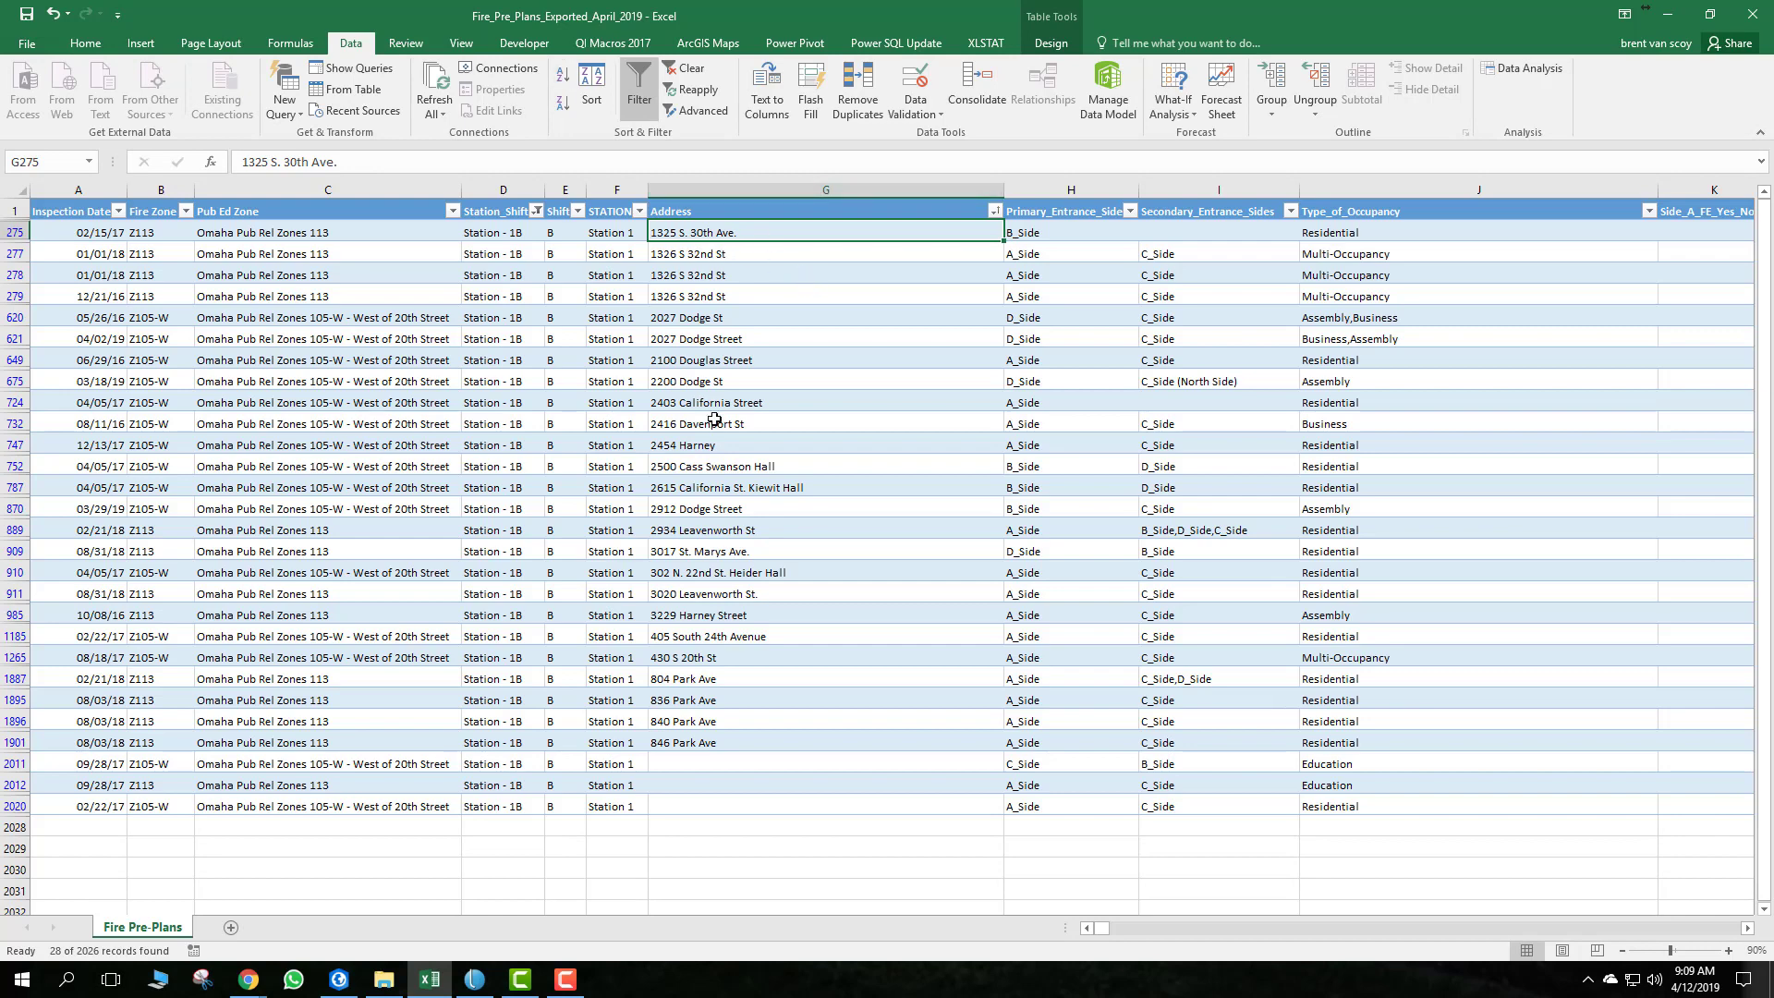
{"action": "mouse_move", "coordinate": [741, 743]}
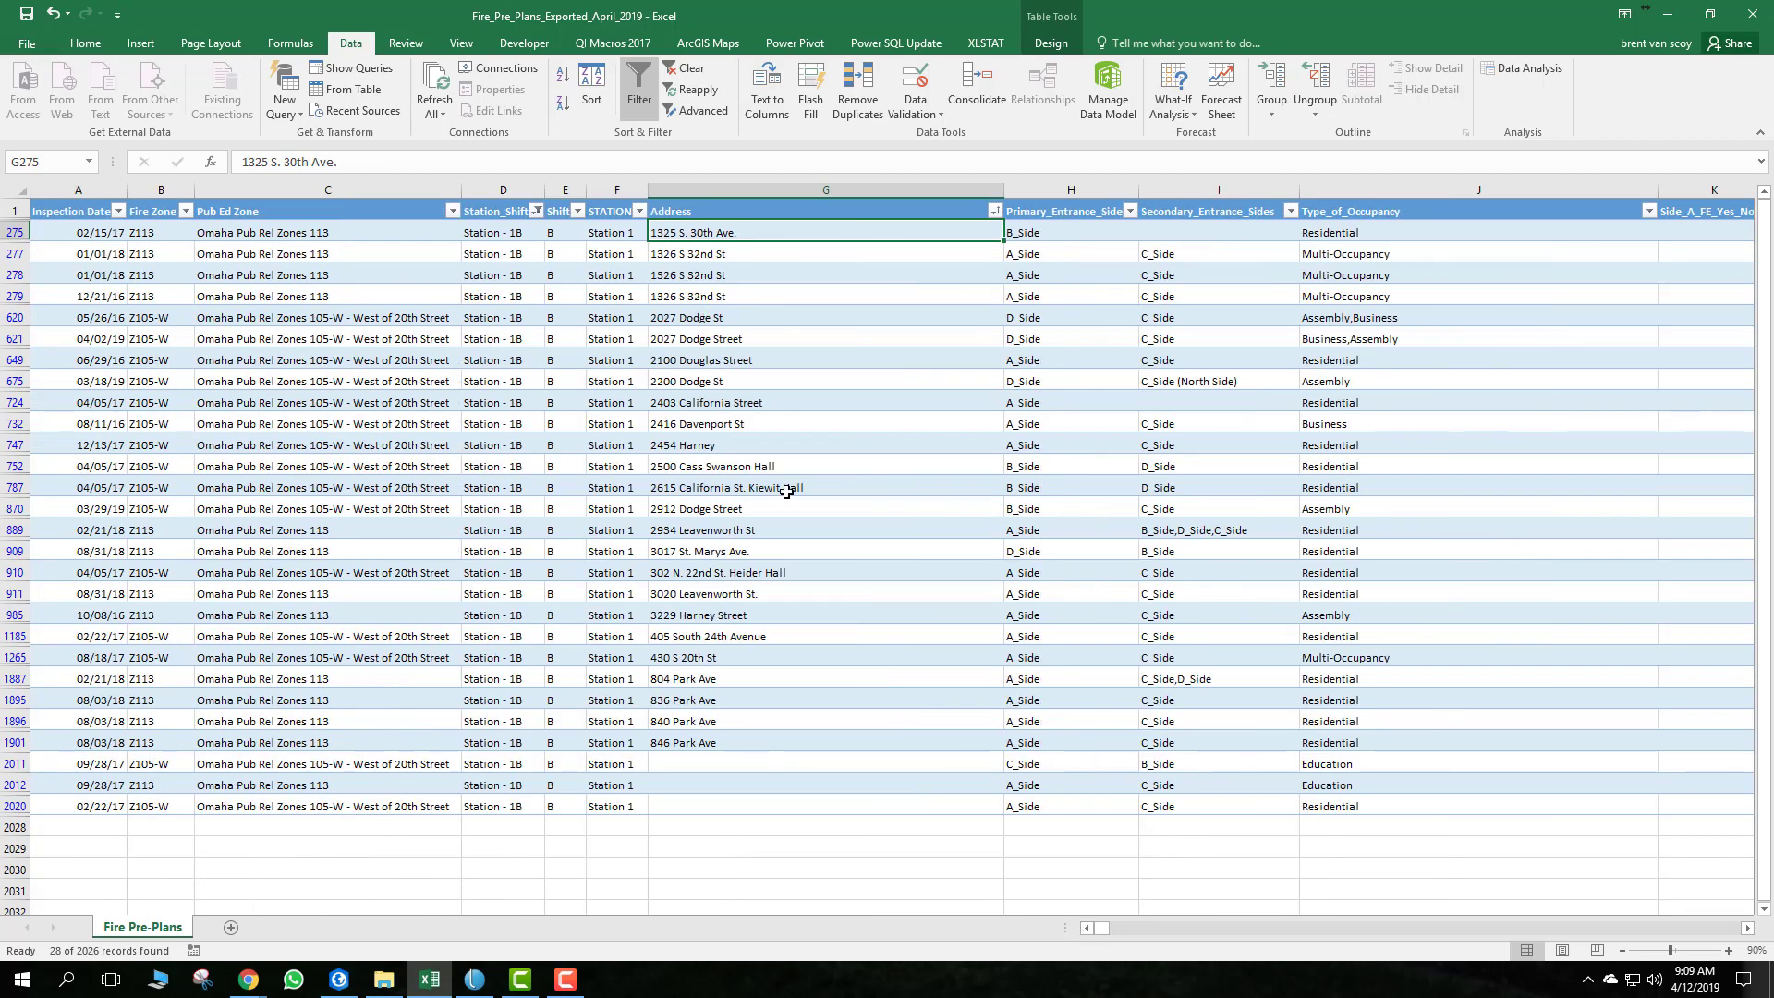
{"action": "left_click", "coordinate": [534, 211]}
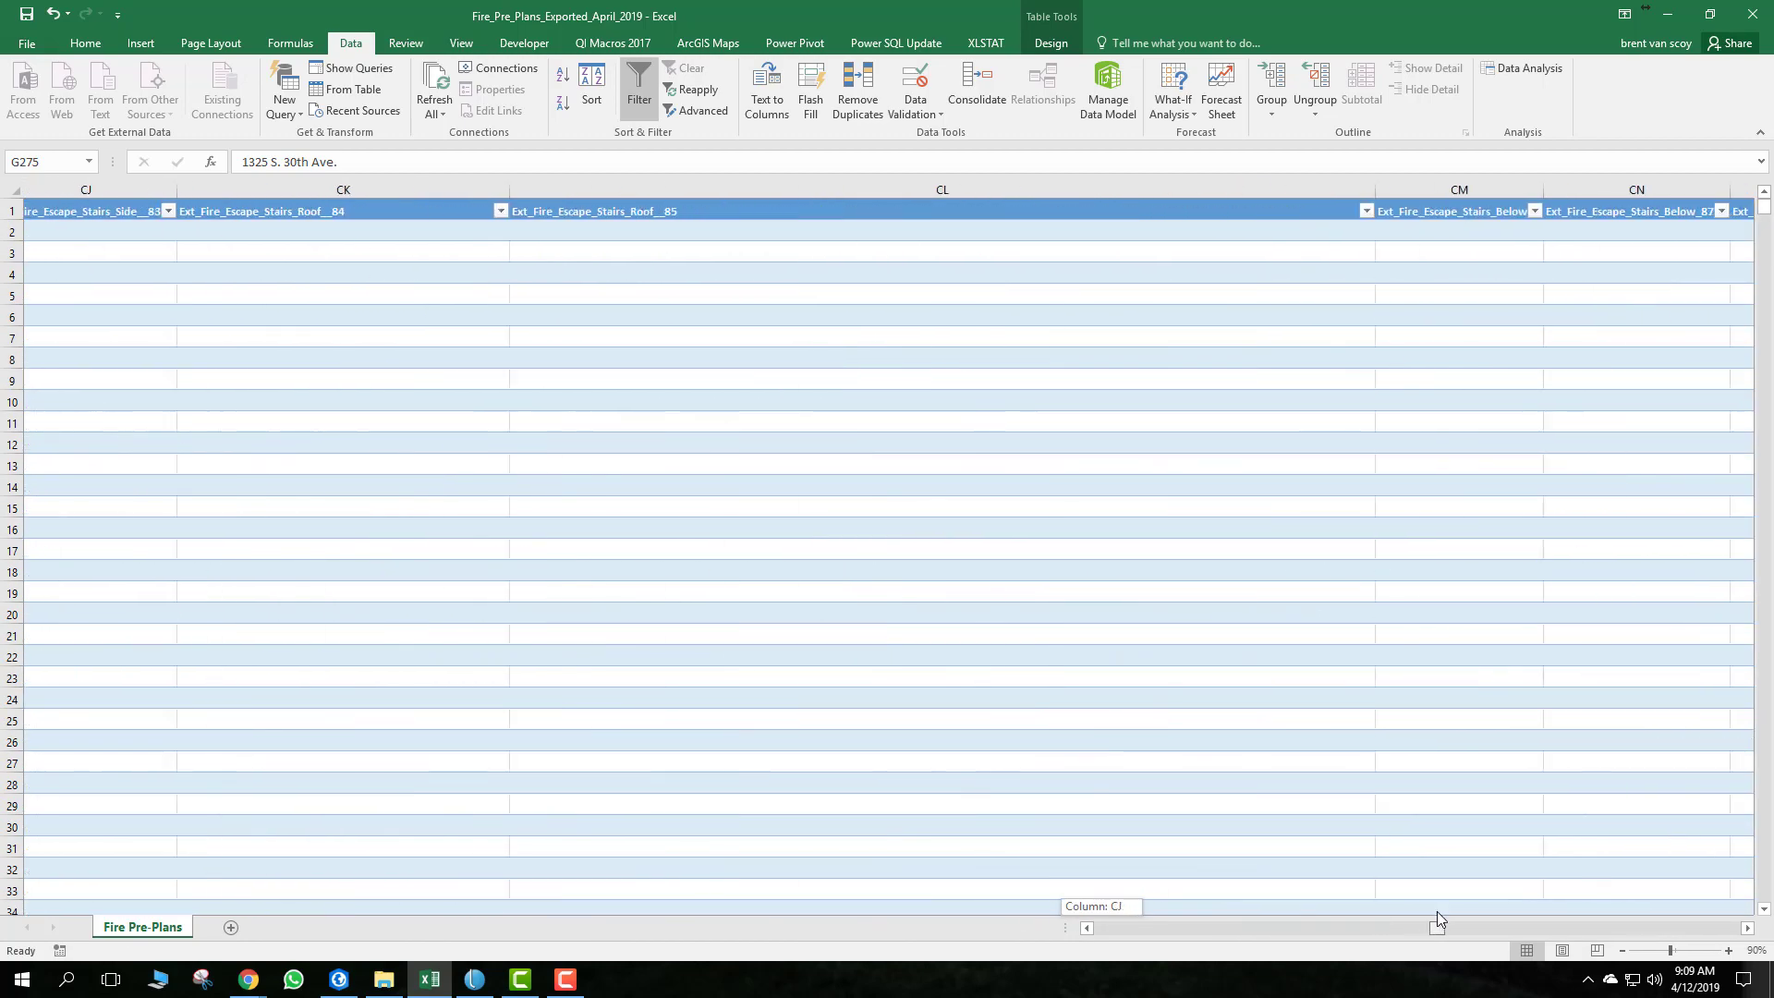
Filter Fire_Officer_ID_Primary to 623 only, leaving 14 of 2026 records
{"action": "scroll", "scroll_direction": "right", "scroll_amount": 3}
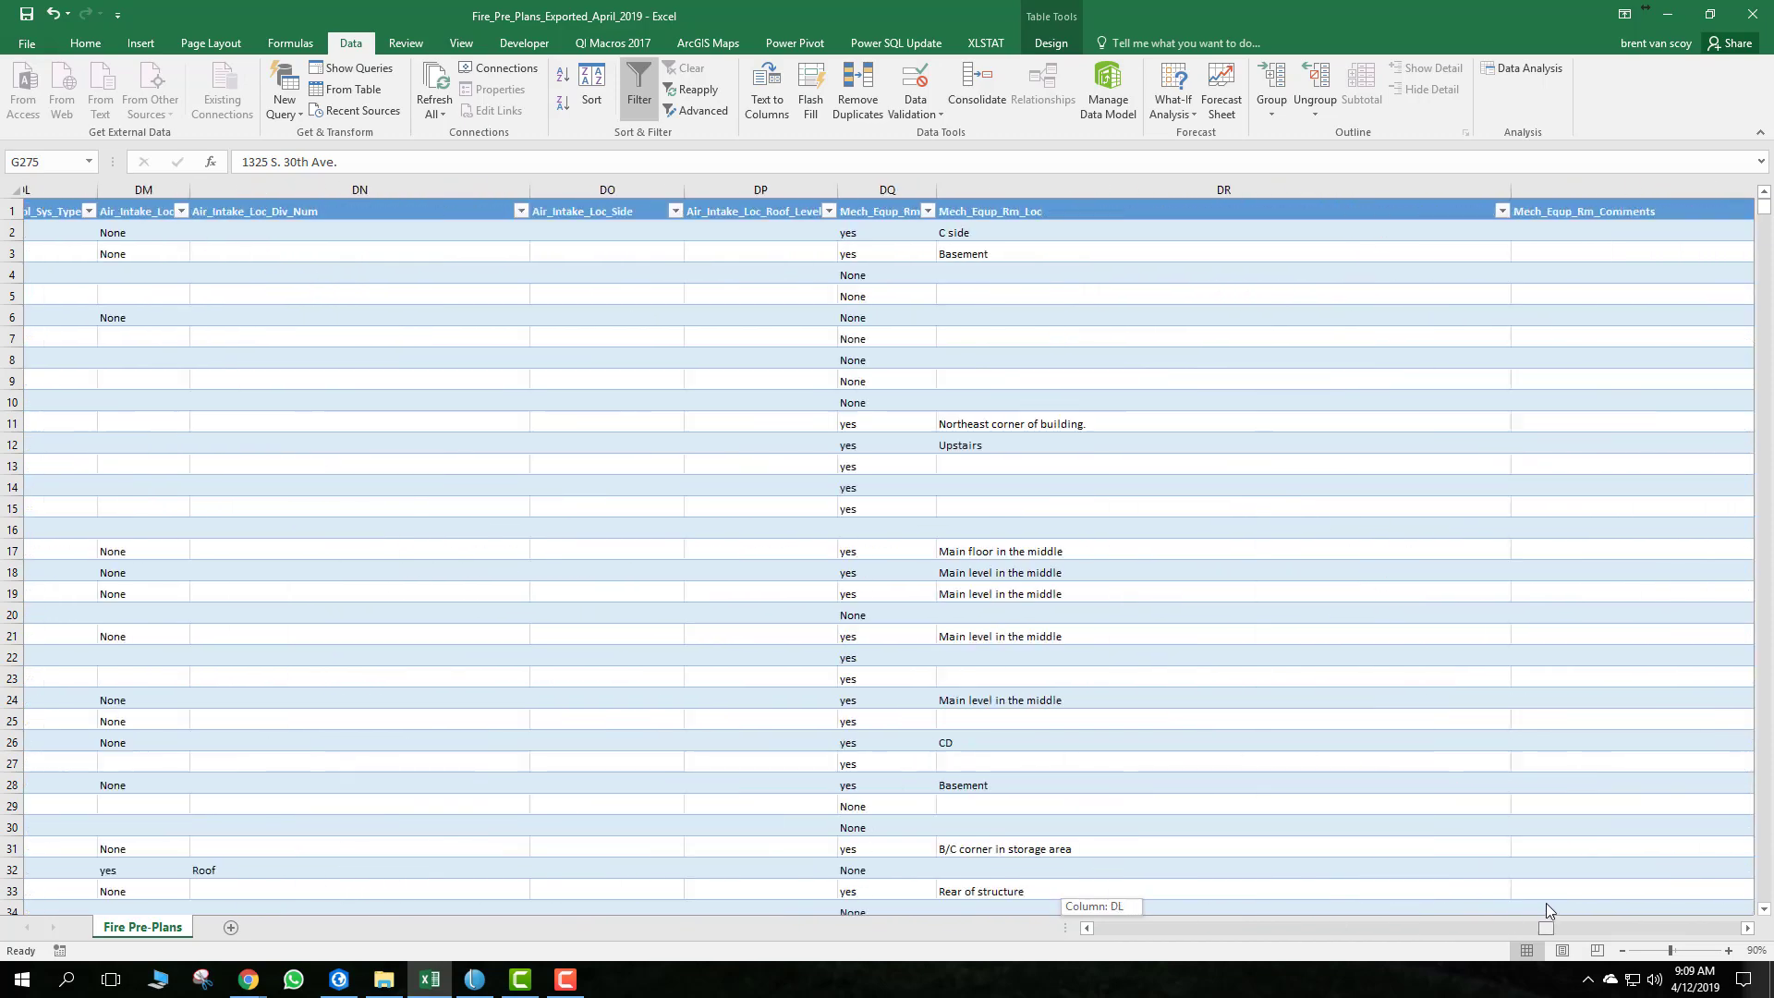
{"action": "scroll", "scroll_direction": "right", "scroll_amount": 3}
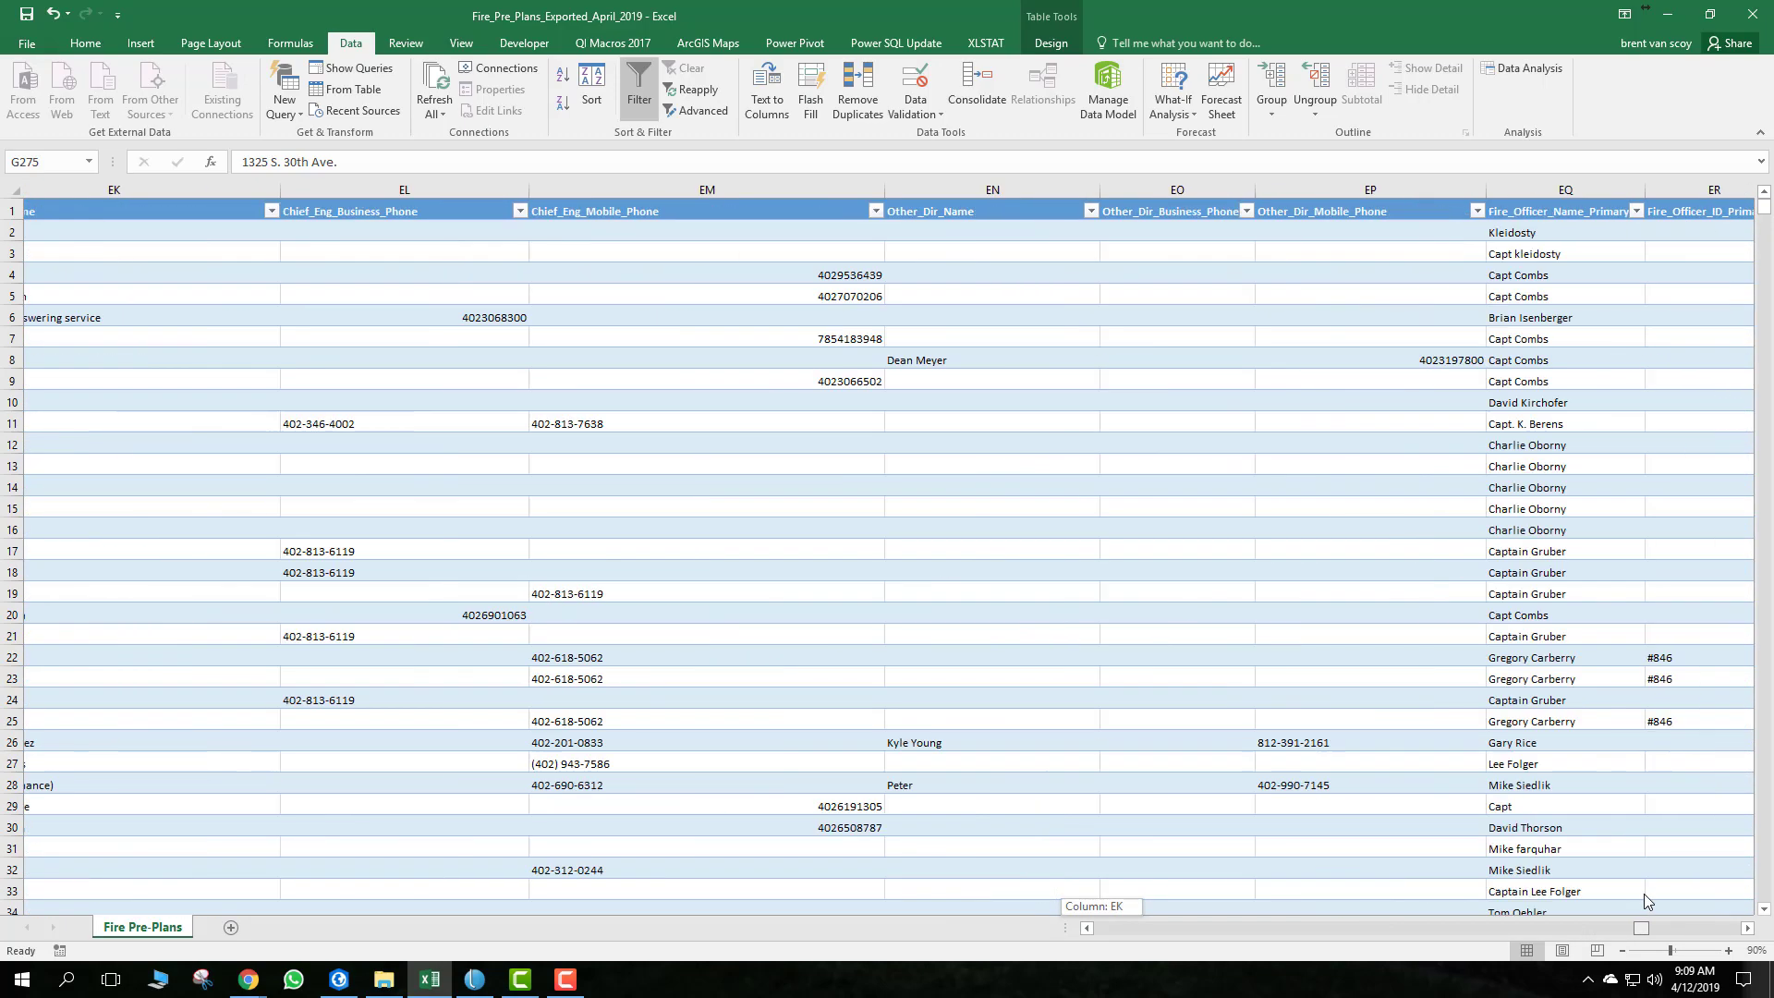
{"action": "scroll", "scroll_direction": "right", "scroll_amount": 3}
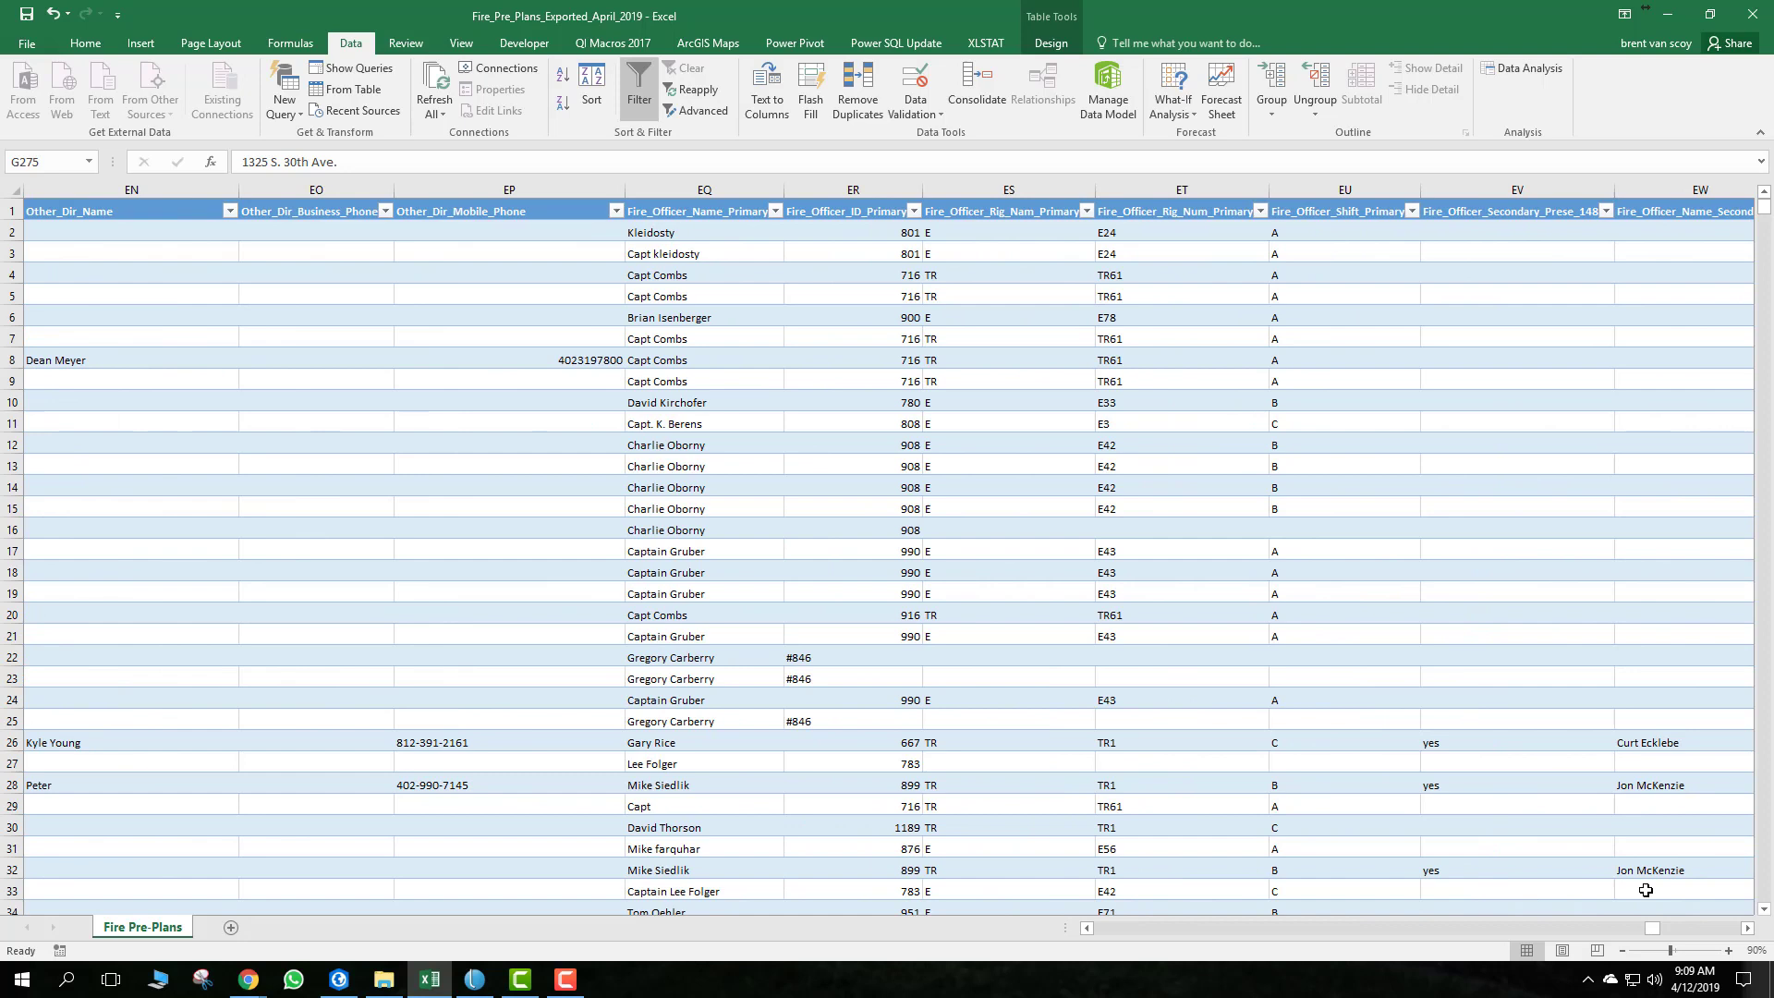
{"action": "left_click", "coordinate": [852, 233]}
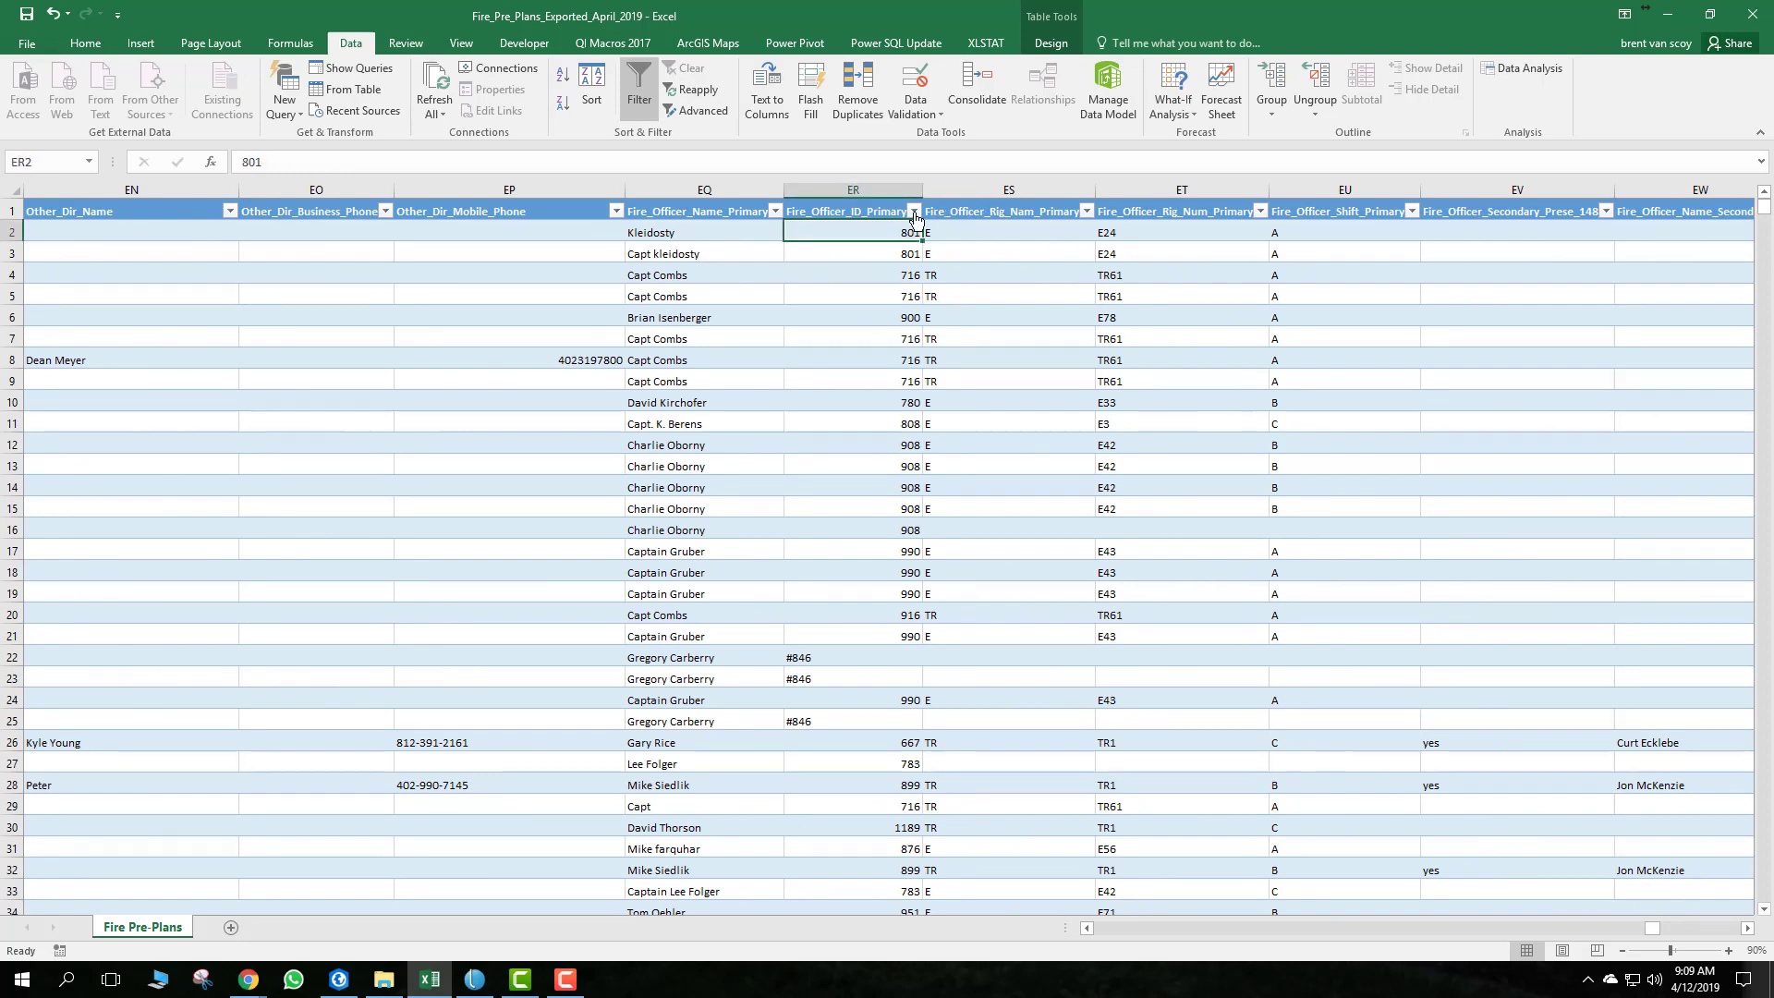
{"action": "left_click", "coordinate": [913, 211]}
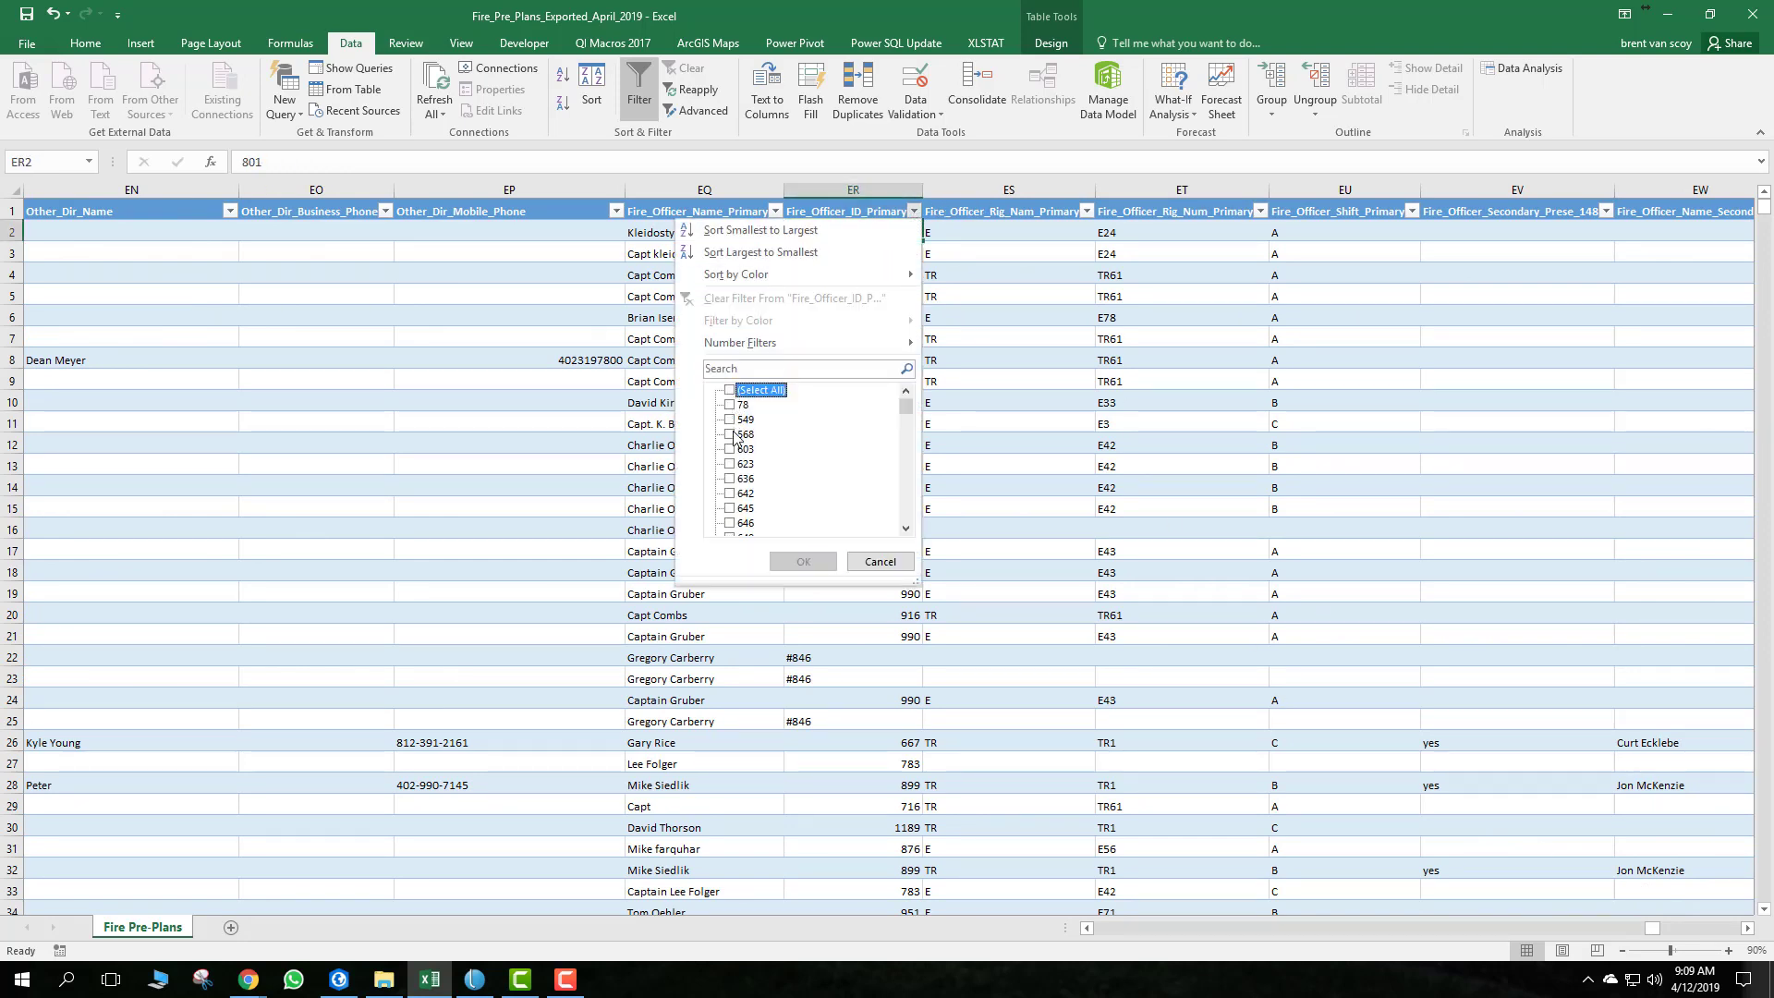
{"action": "left_click", "coordinate": [800, 562]}
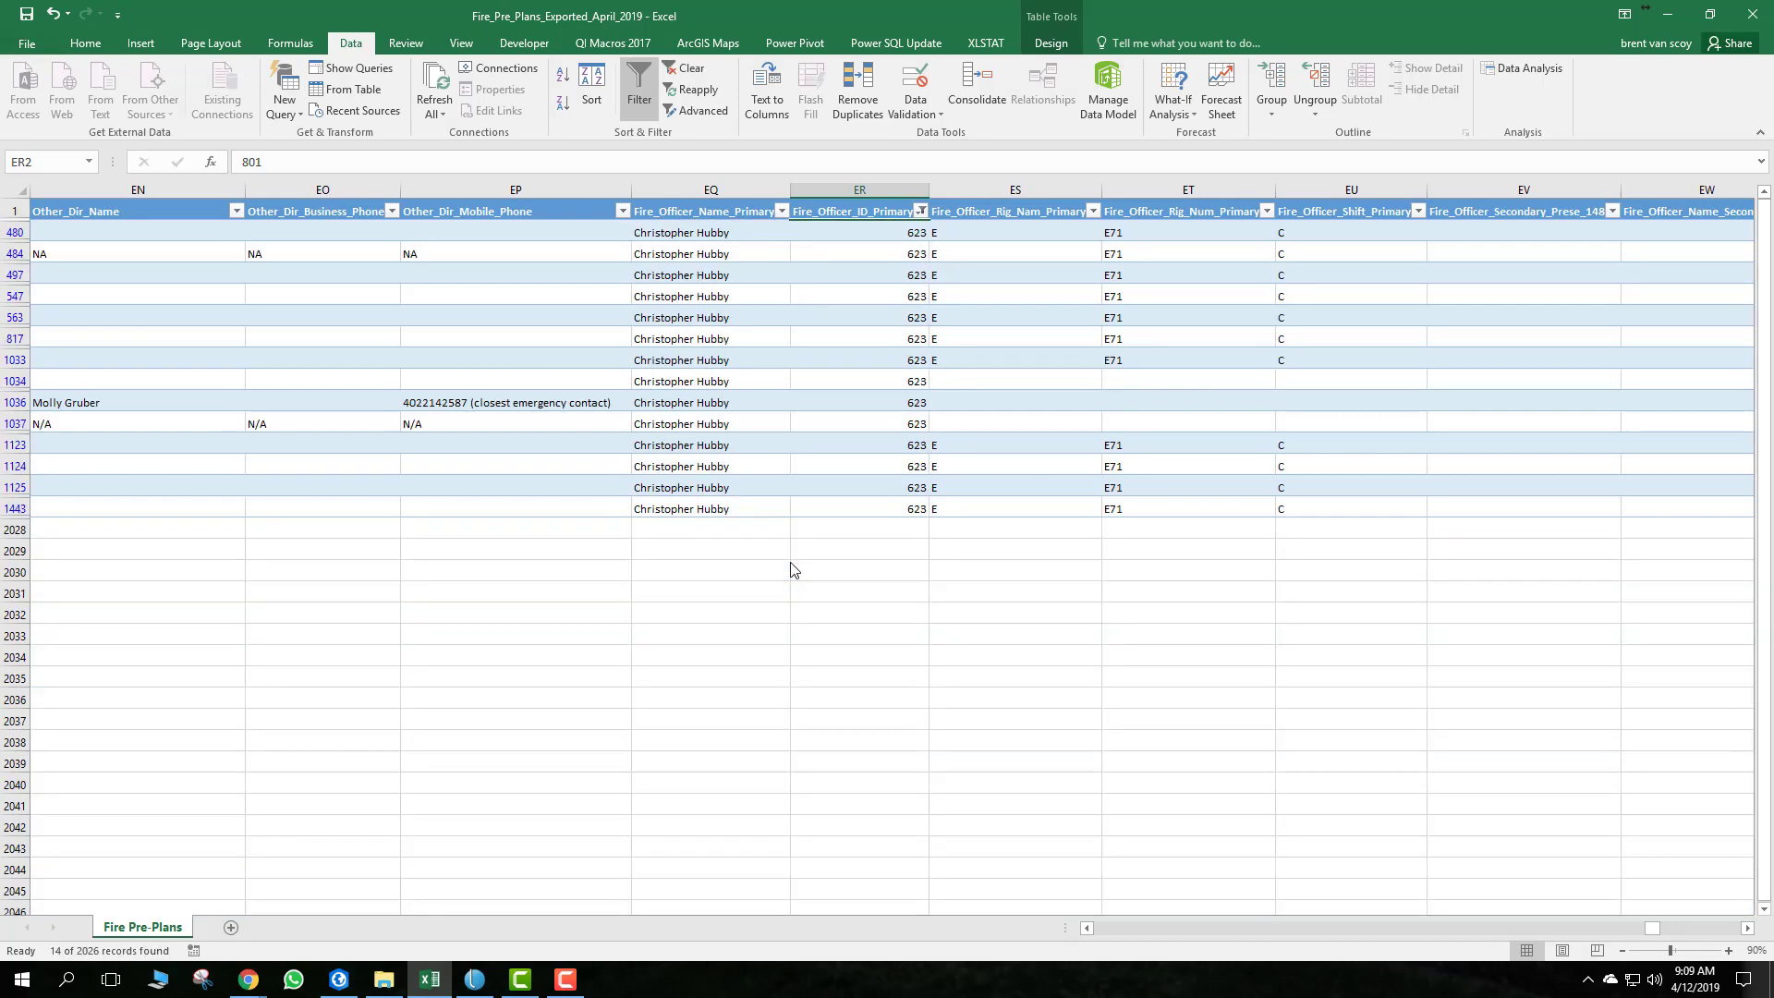
{"action": "scroll", "scroll_direction": "left", "scroll_amount": 3}
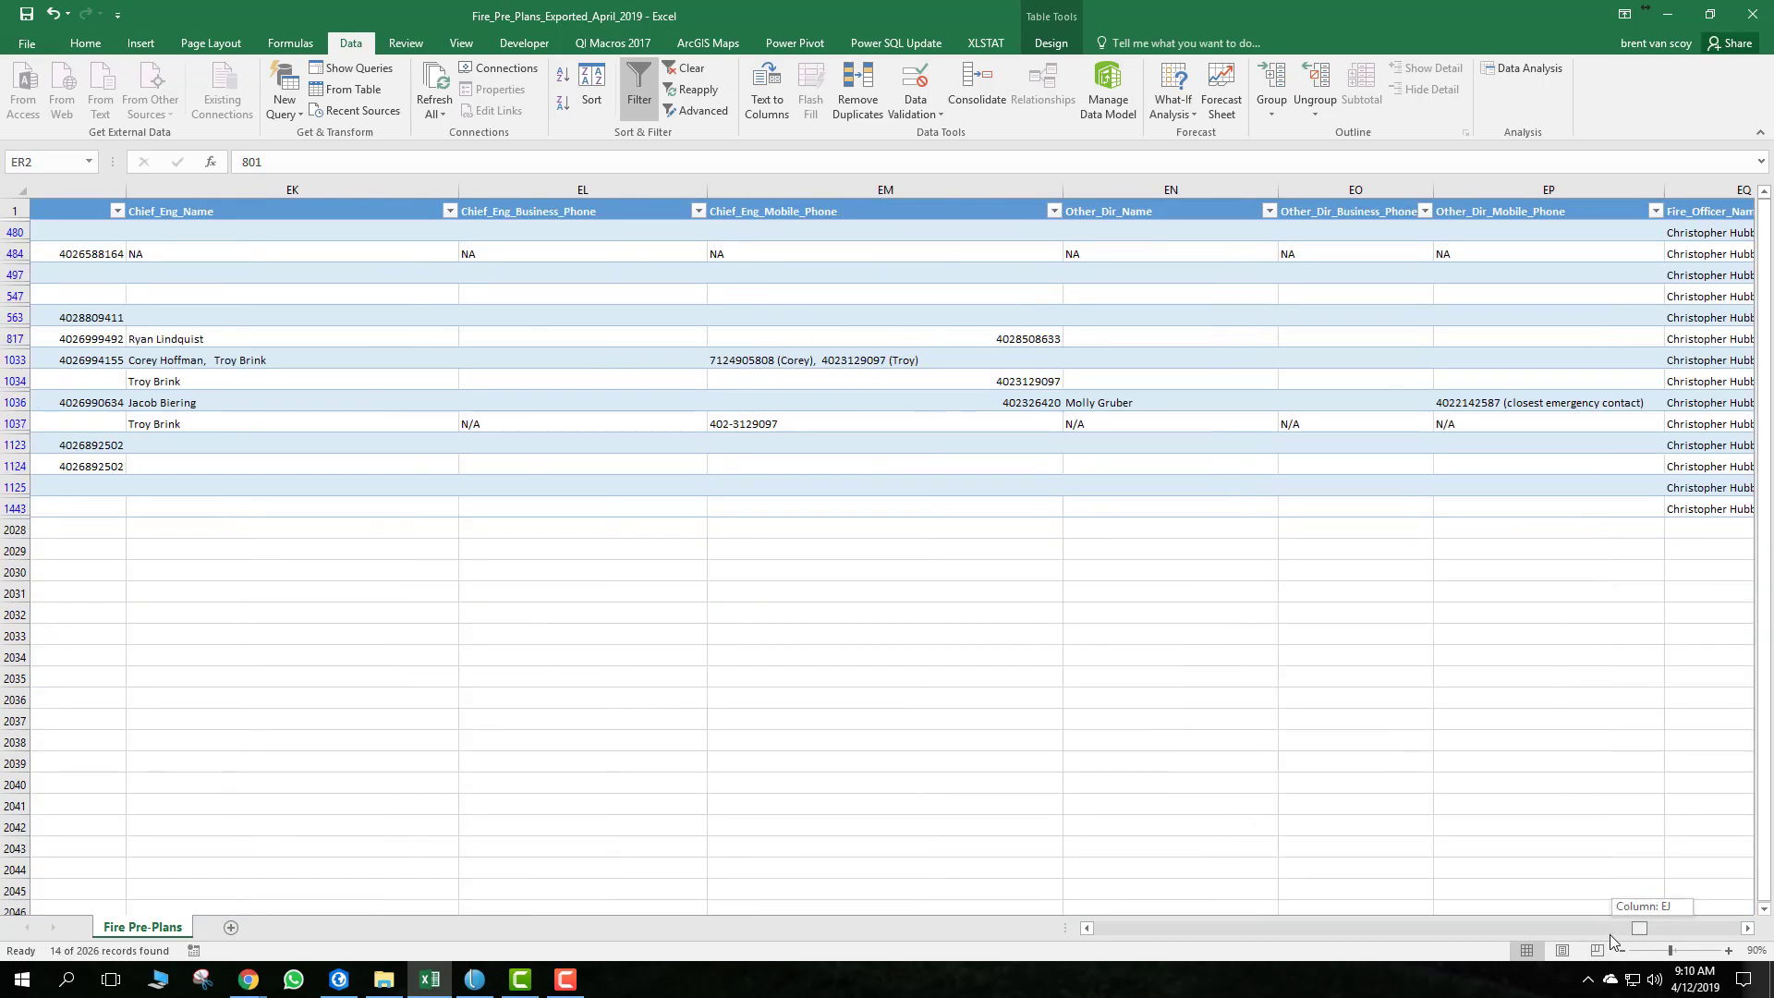
{"action": "scroll", "scroll_direction": "left", "scroll_amount": 3}
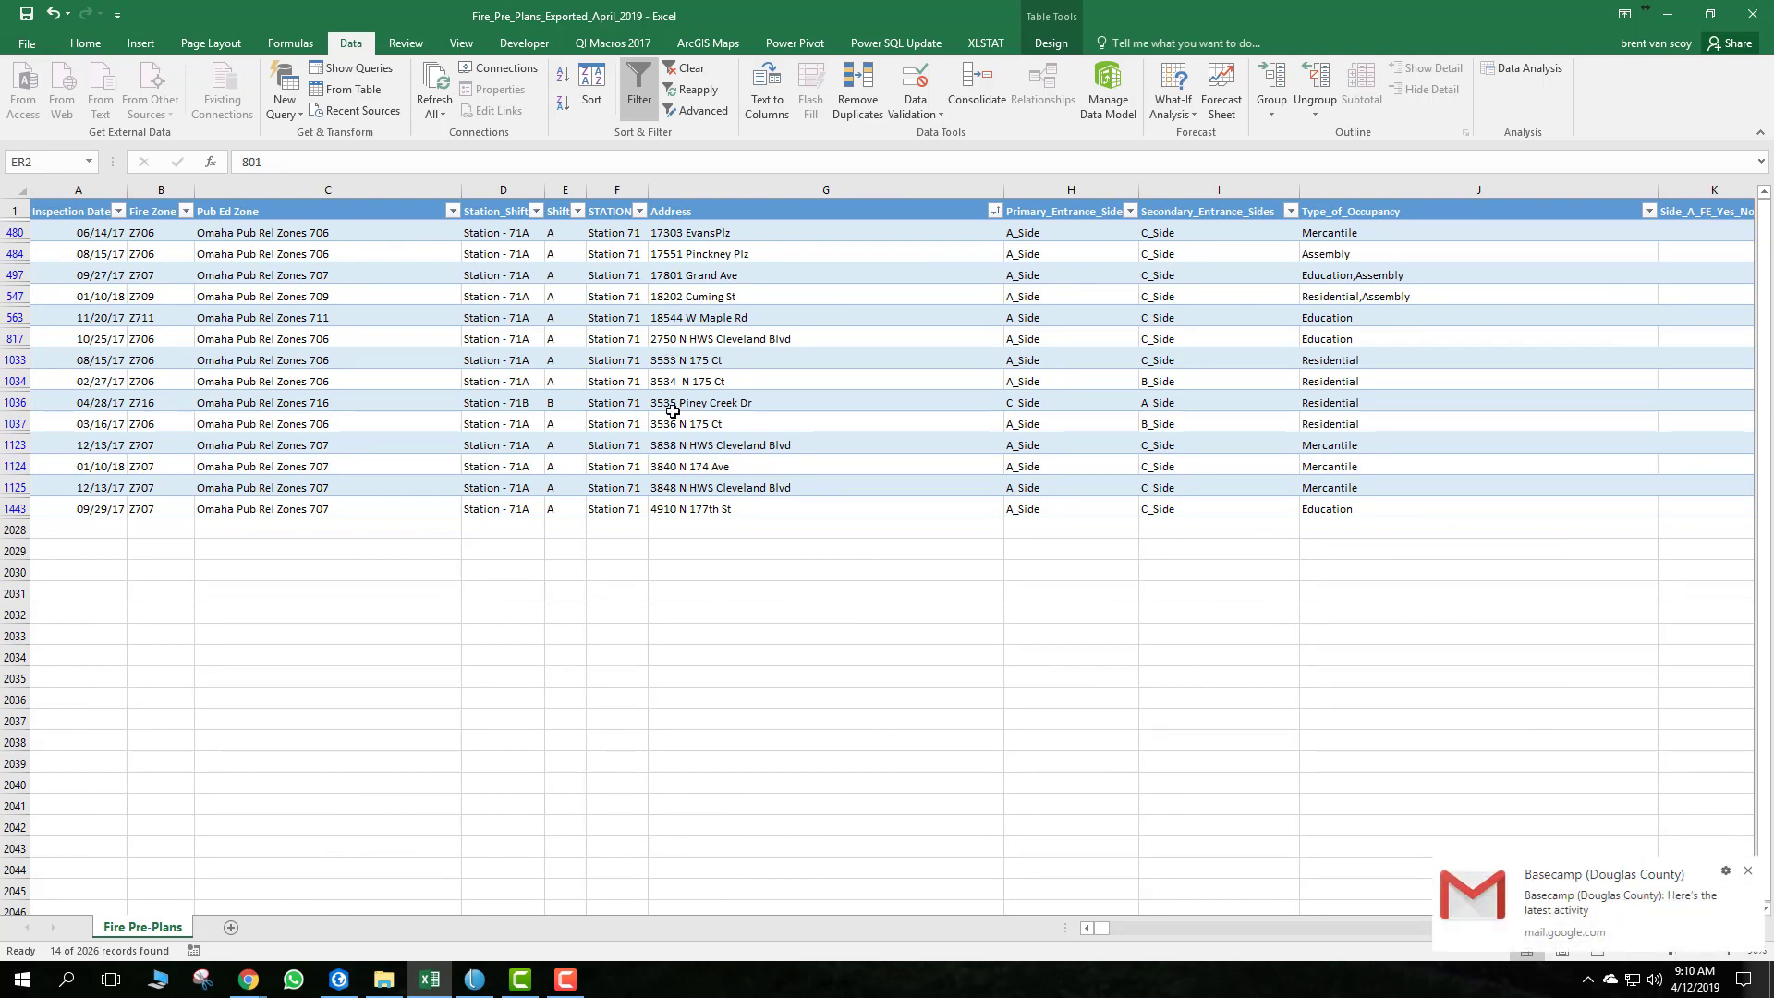
{"action": "mouse_move", "coordinate": [637, 89]}
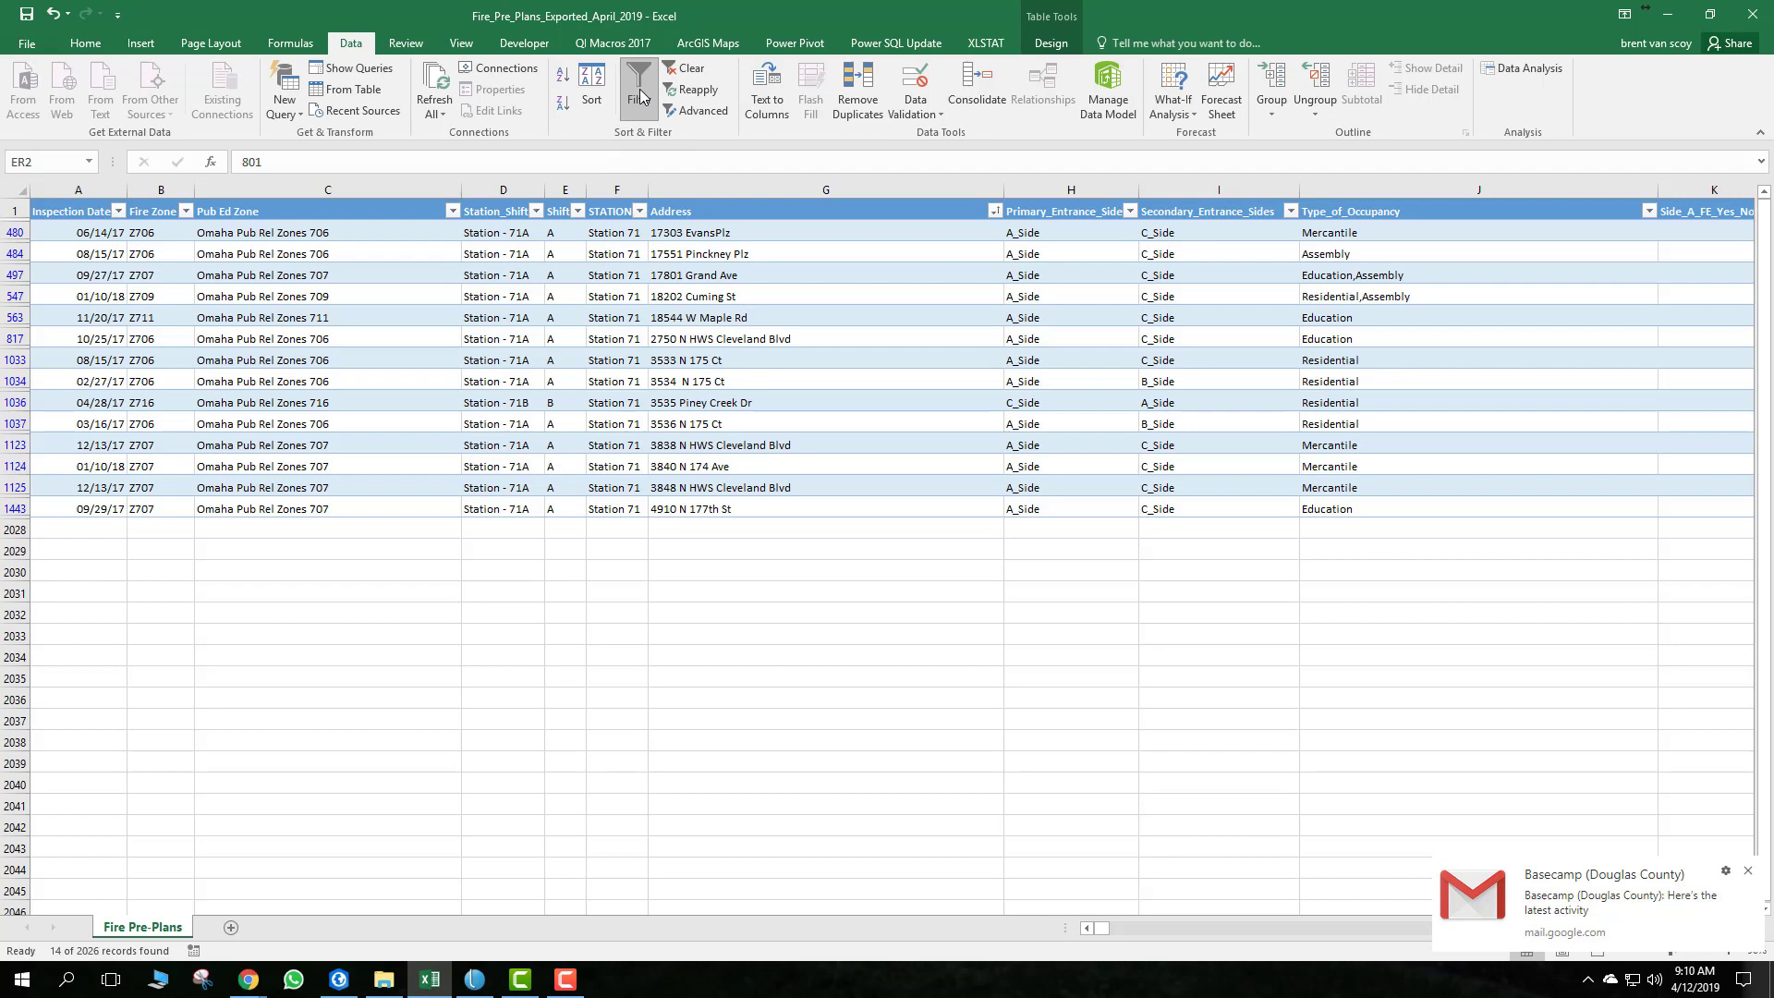
Switch the table's Filter off to show every record, then switch it back on
{"action": "left_click", "coordinate": [689, 69]}
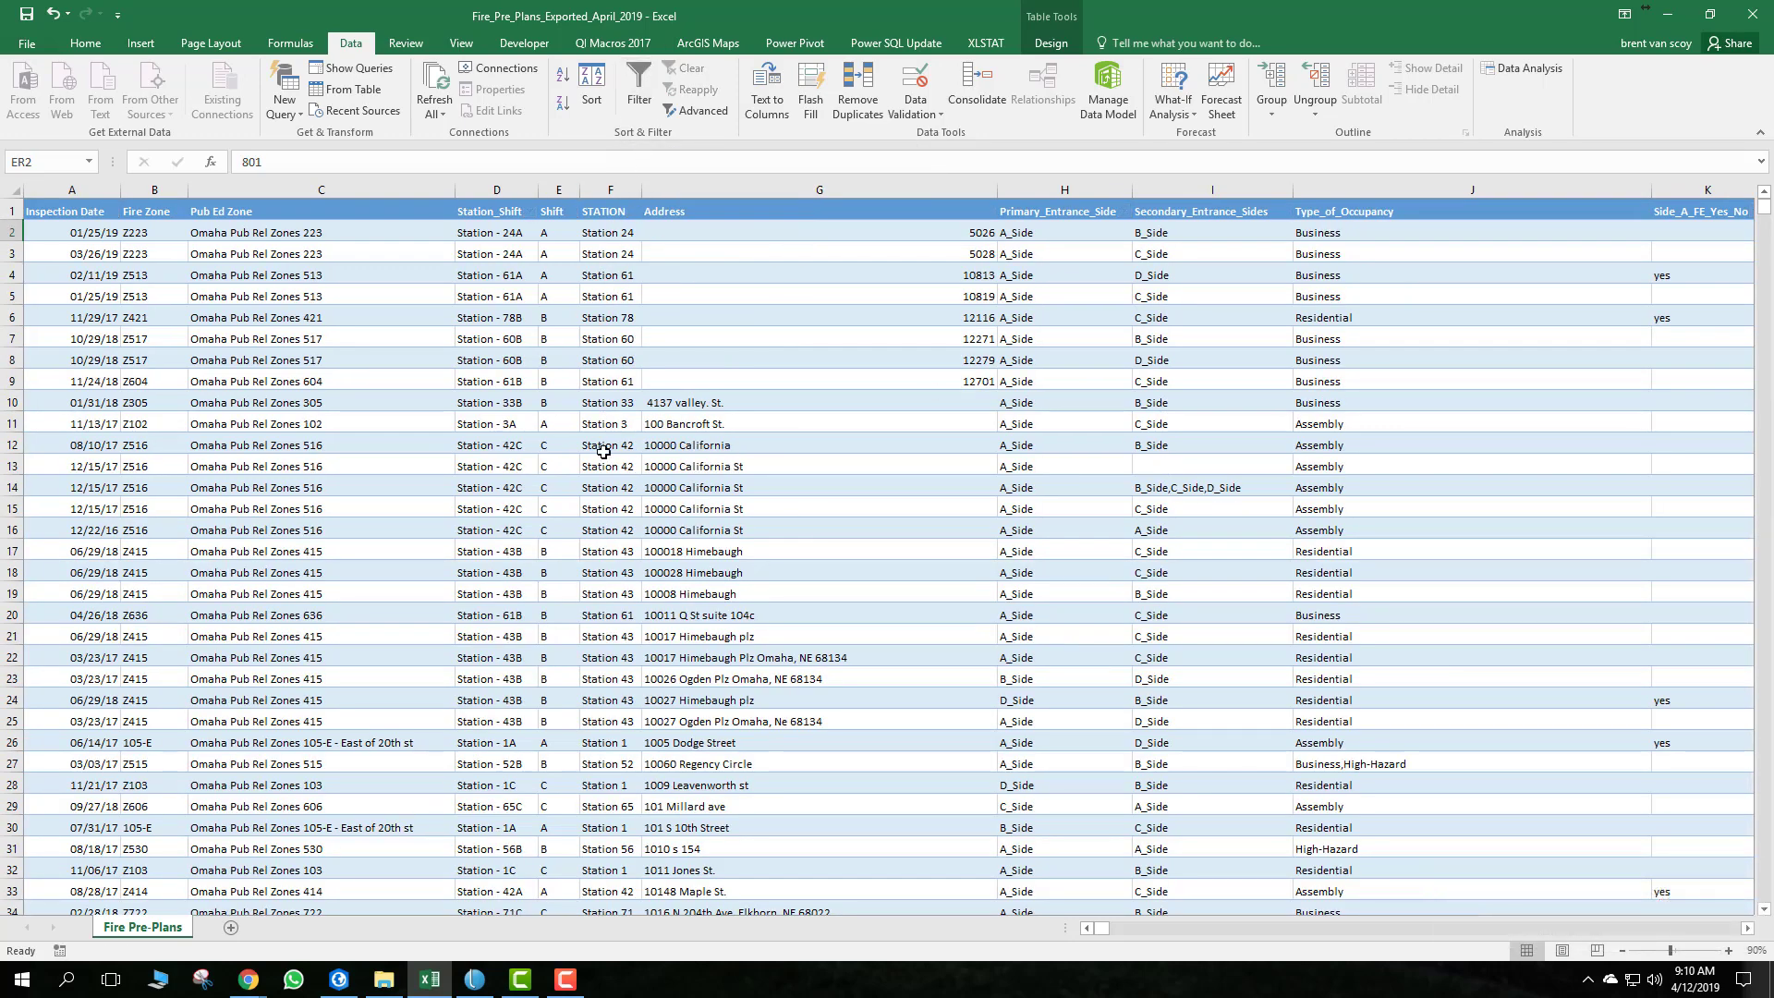
{"action": "left_click", "coordinate": [608, 445]}
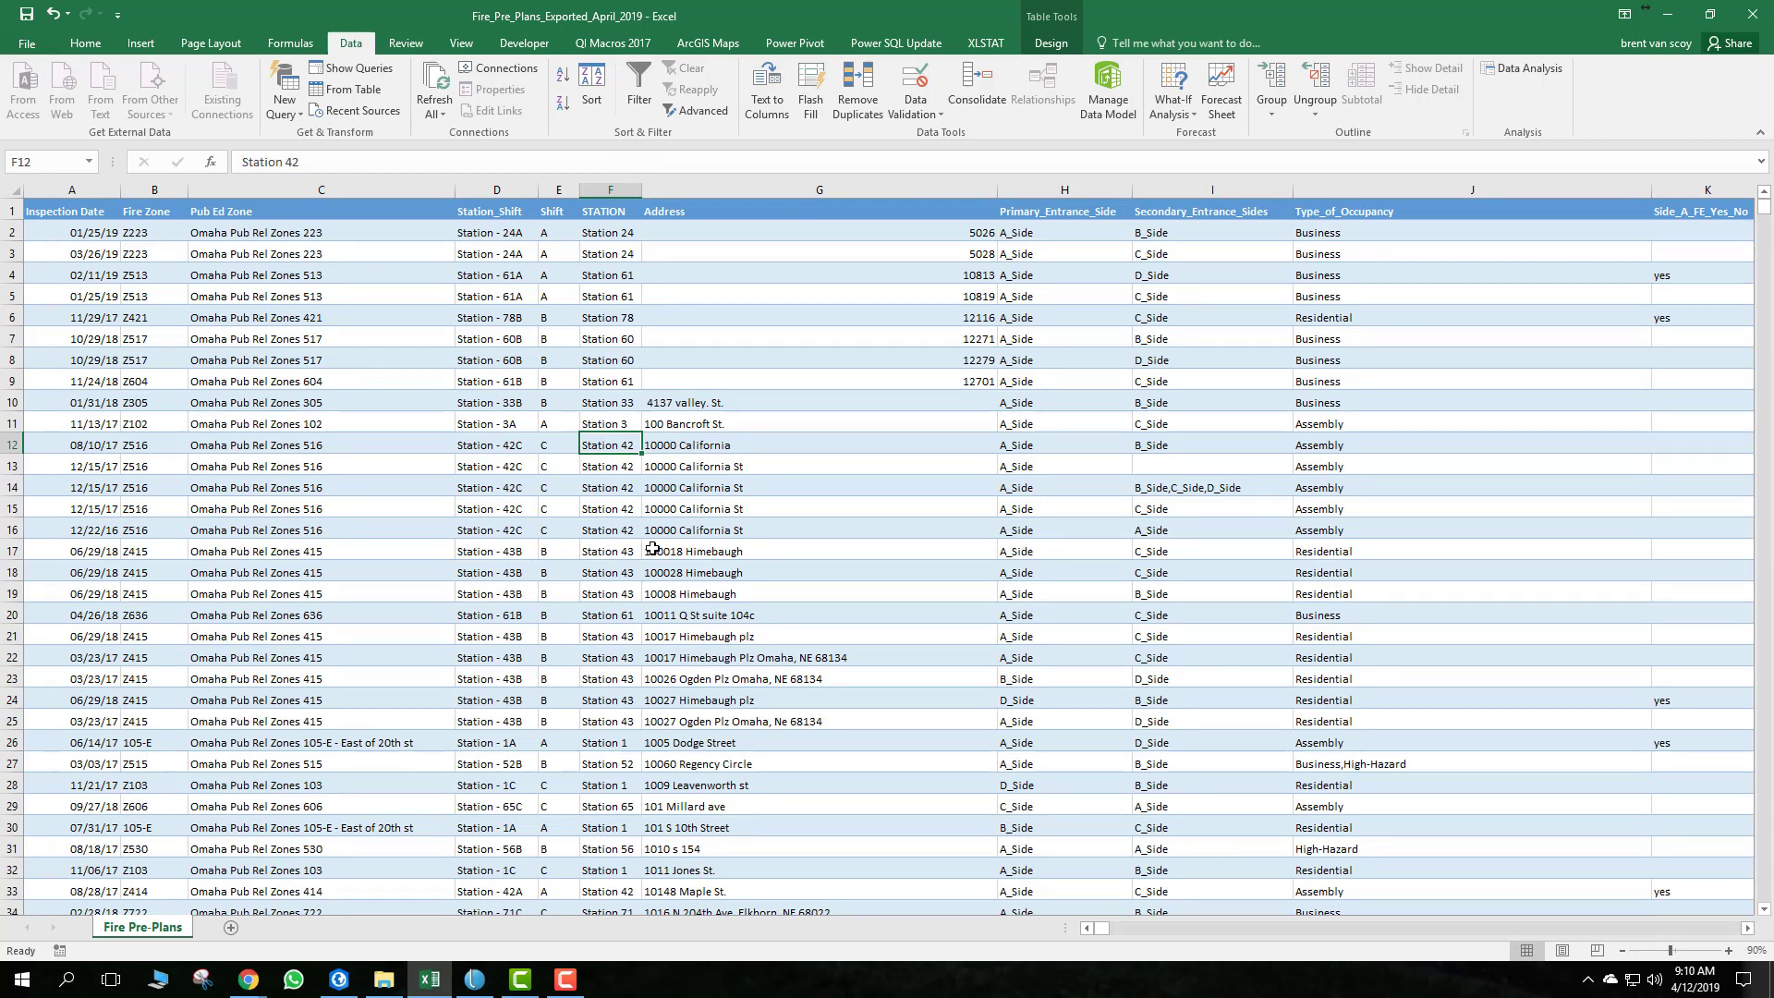
{"action": "left_click", "coordinate": [638, 83]}
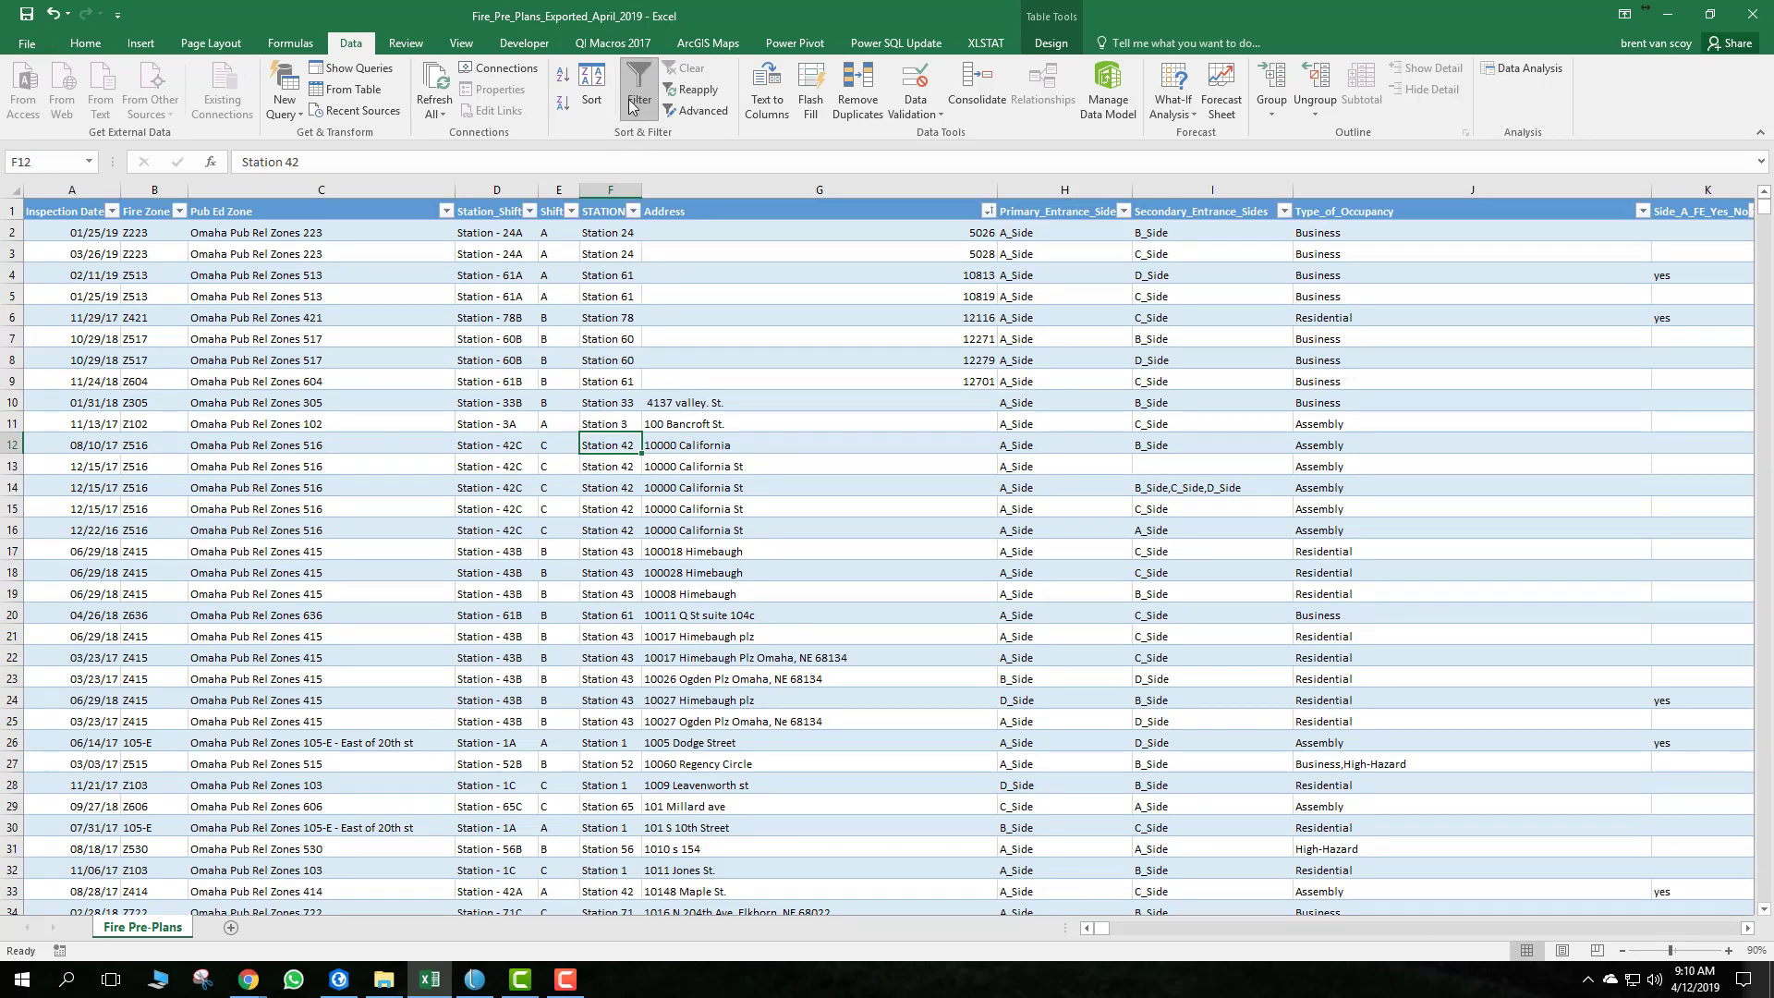